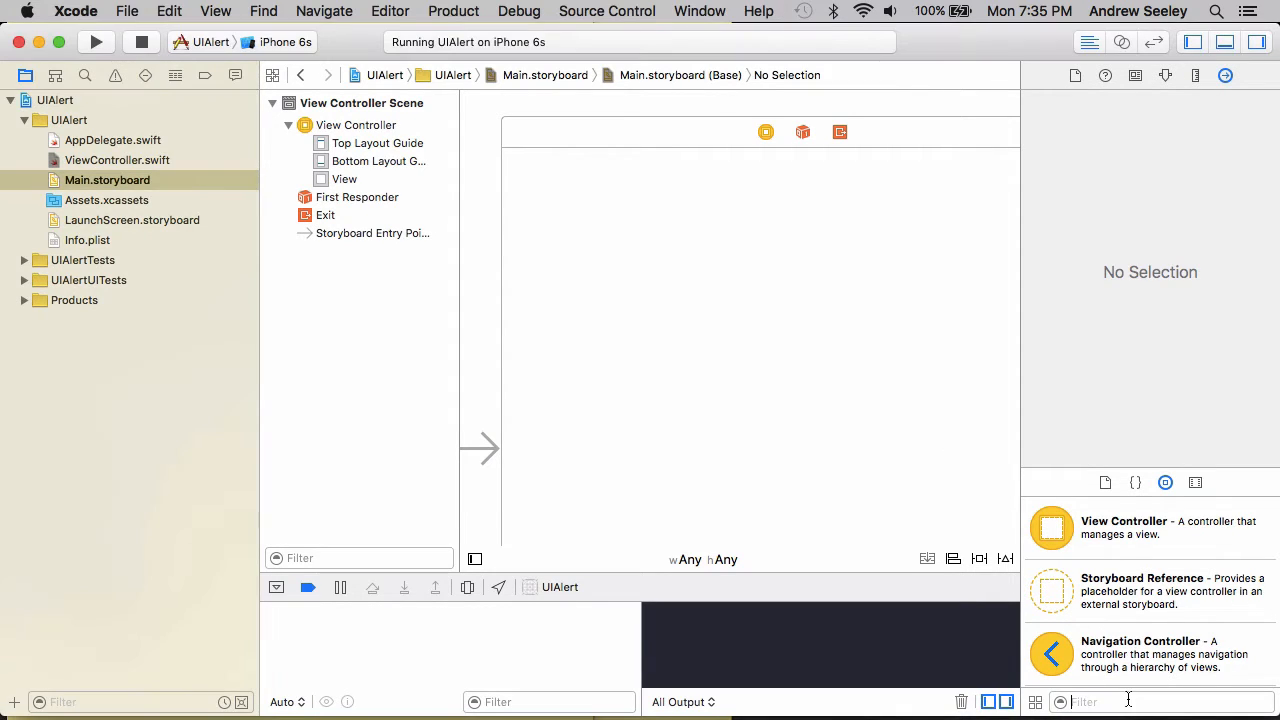
Step: Search the Object Library for 'button' to place an Alert button on the storyboard view
type("button")
type("Alert")
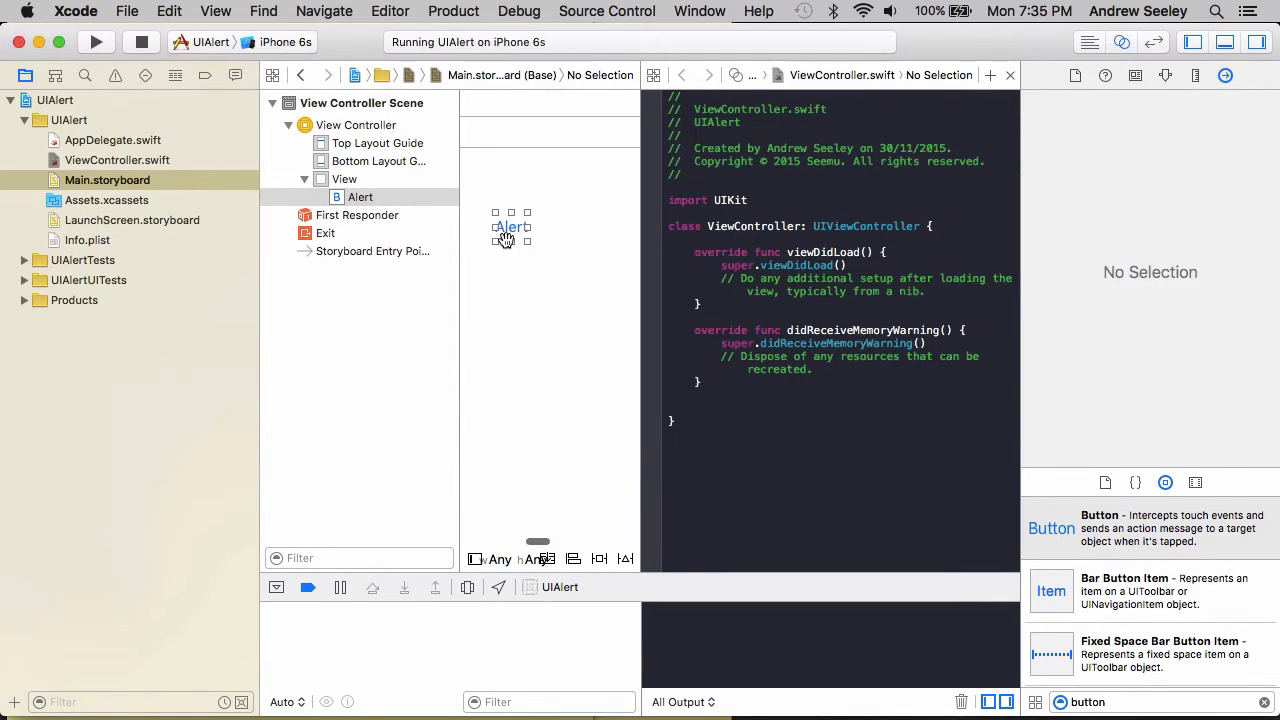
left_click_drag(511, 227, 538, 268)
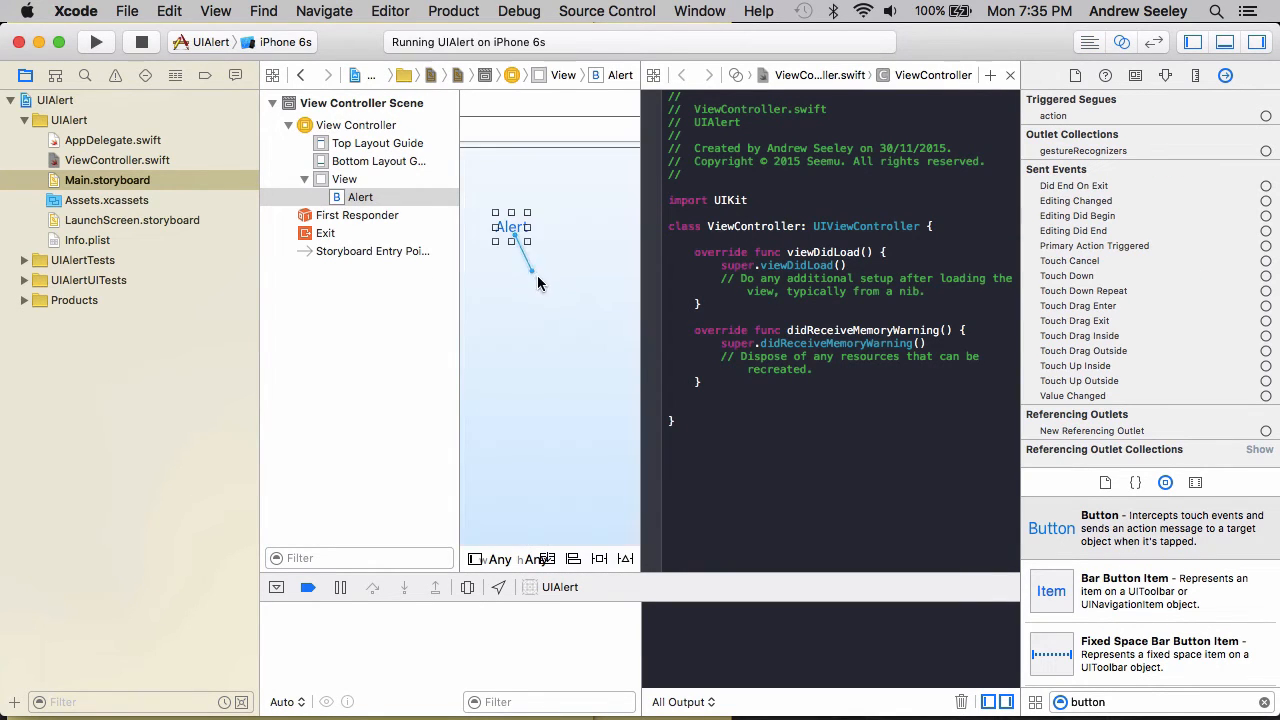
left_click_drag(513, 227, 540, 283)
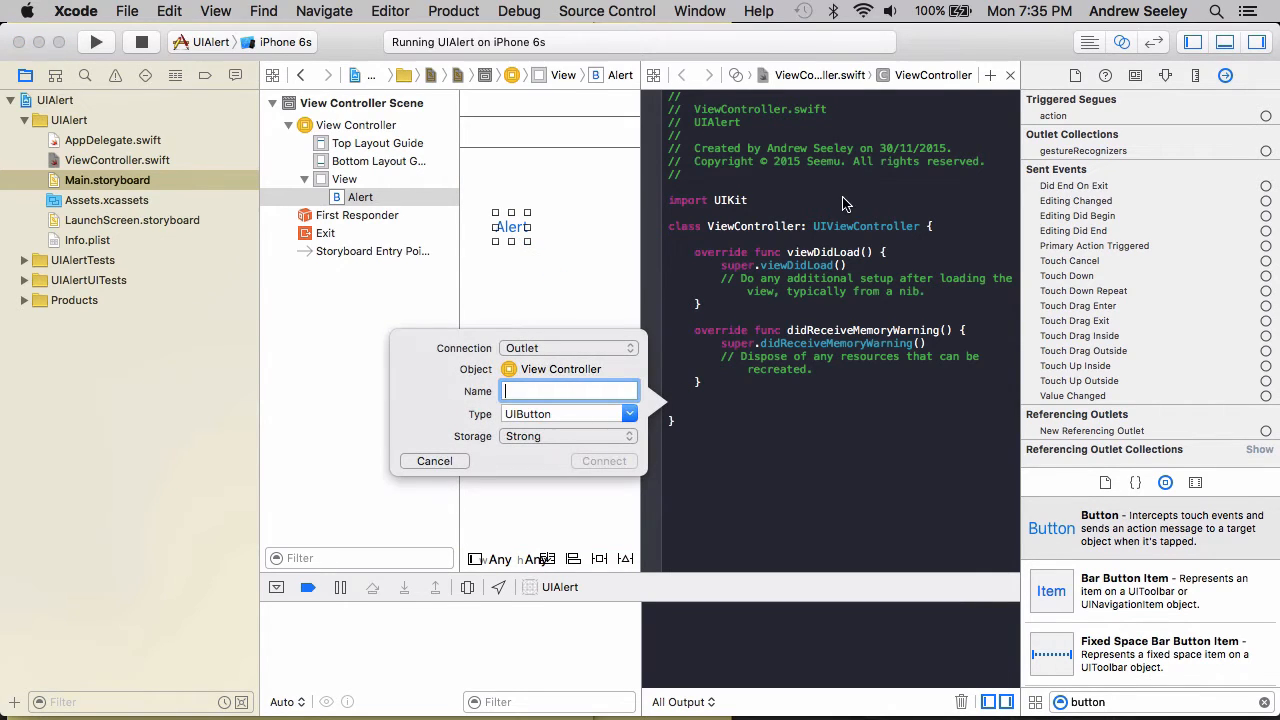
type("show")
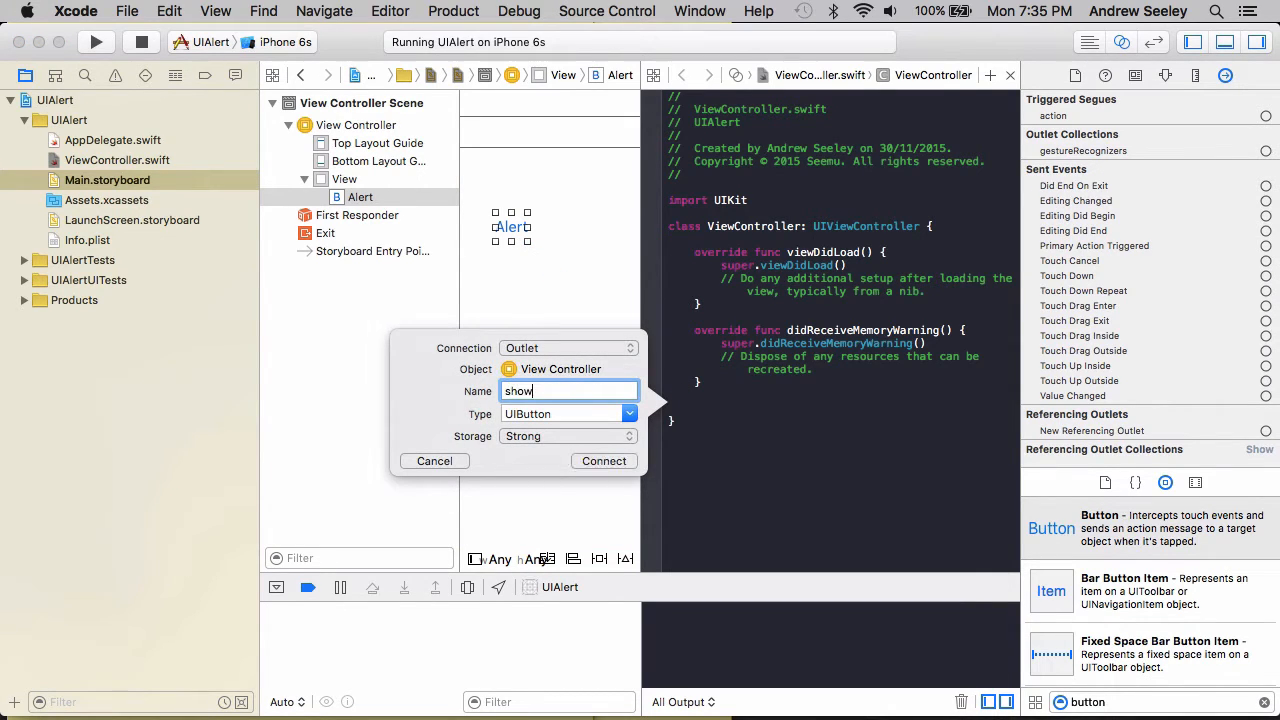
left_click(603, 461)
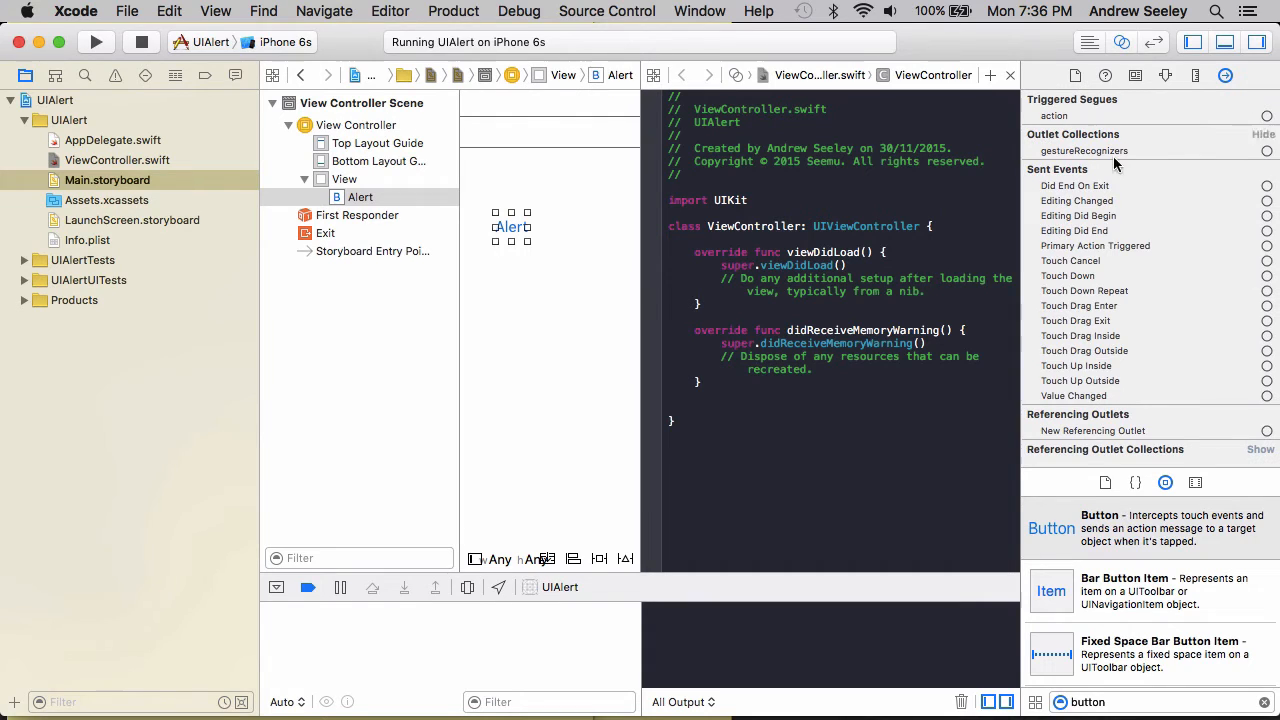
Step: Control-drag the Alert button into ViewController to create the showAlert action
left_click_drag(513, 230, 795, 432)
type("s")
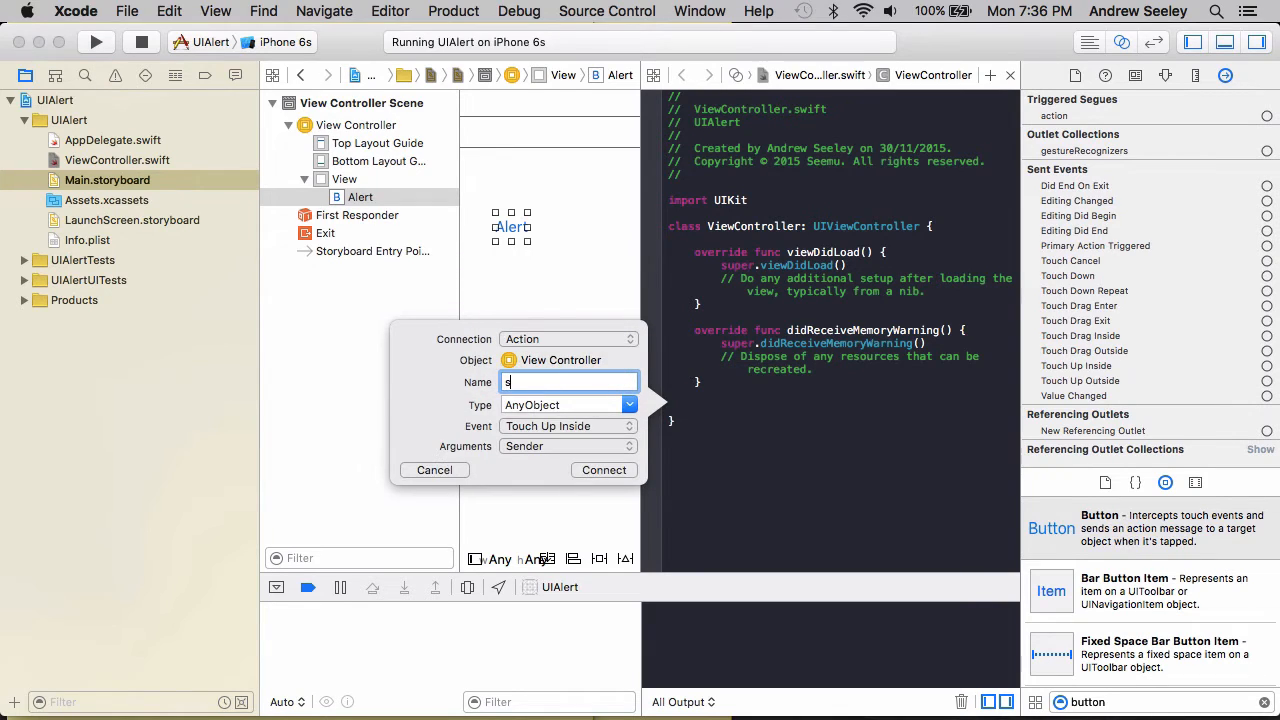
type("howAlert")
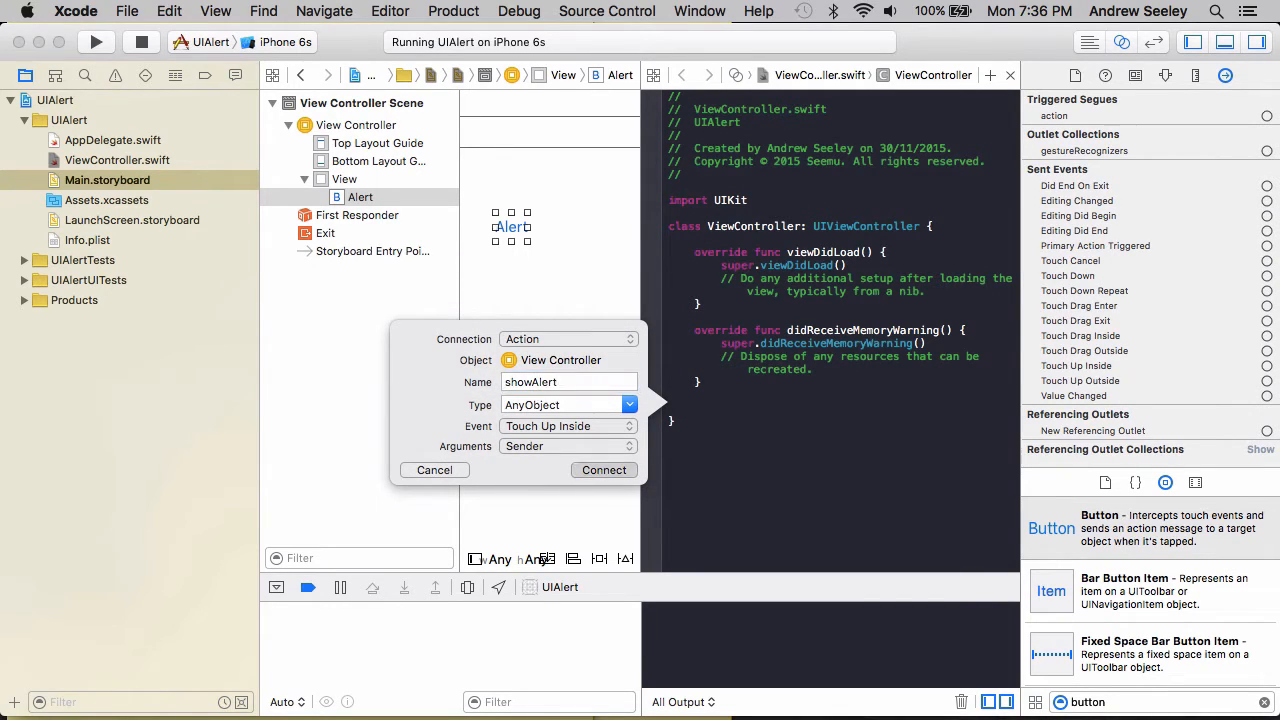
left_click(603, 470)
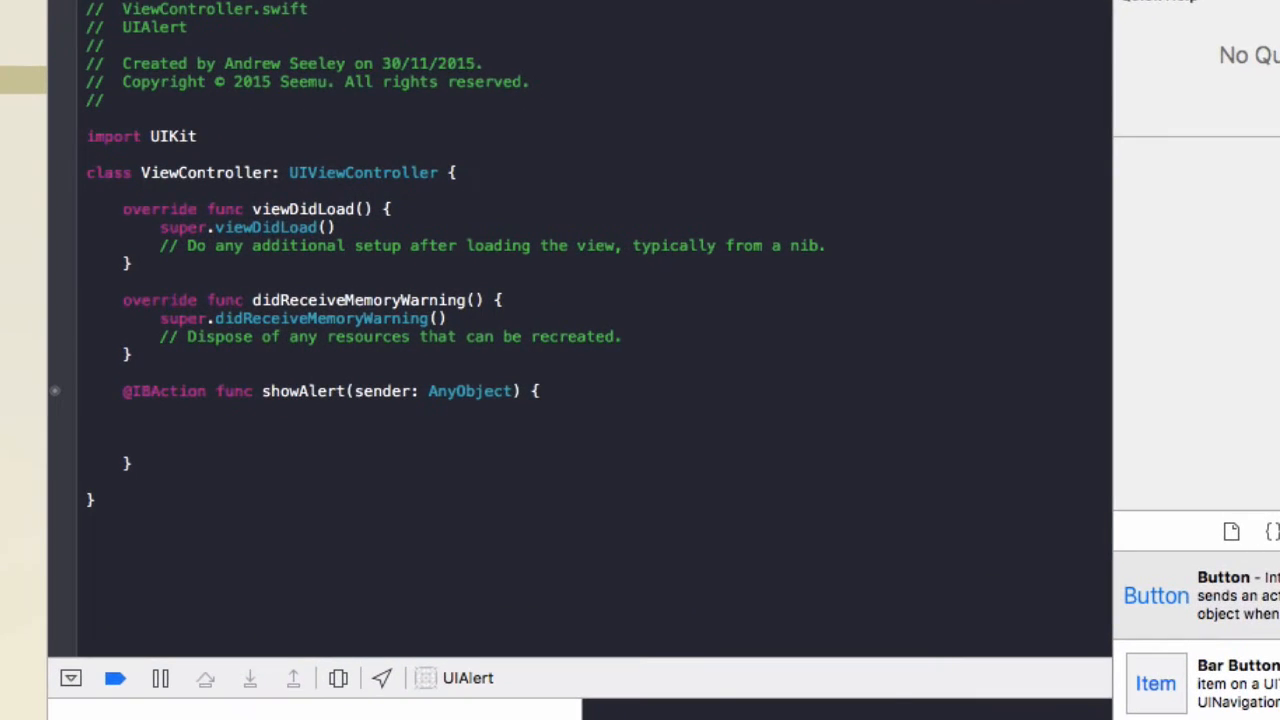
Step: Declare alertController as a UIAlertController titled "My App", message "Hey", style .Alert
type("let")
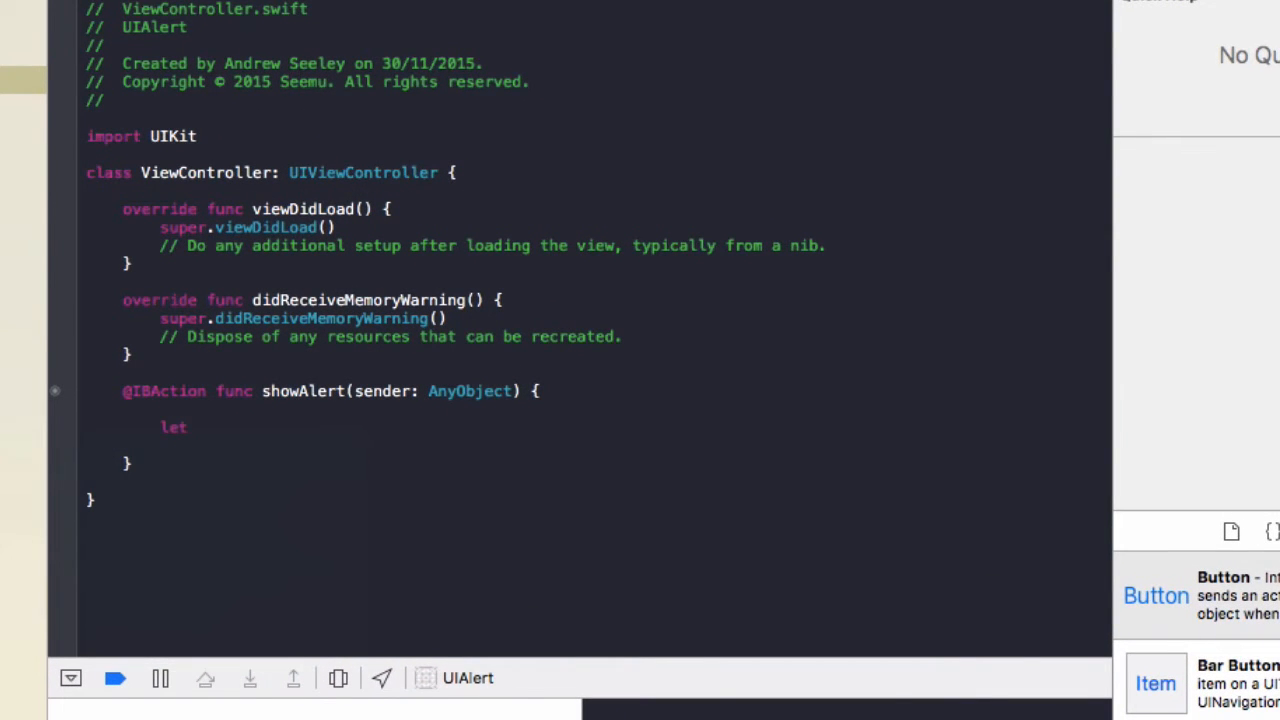
type("alertContr")
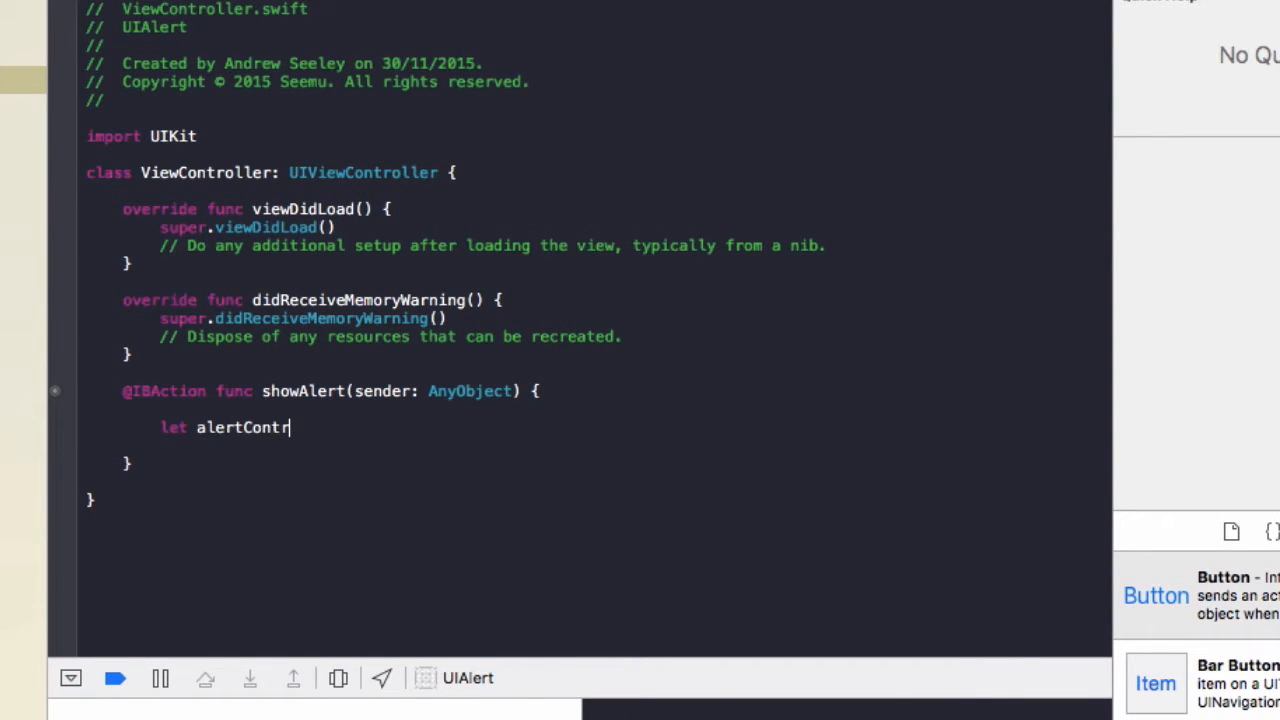
type("oller =")
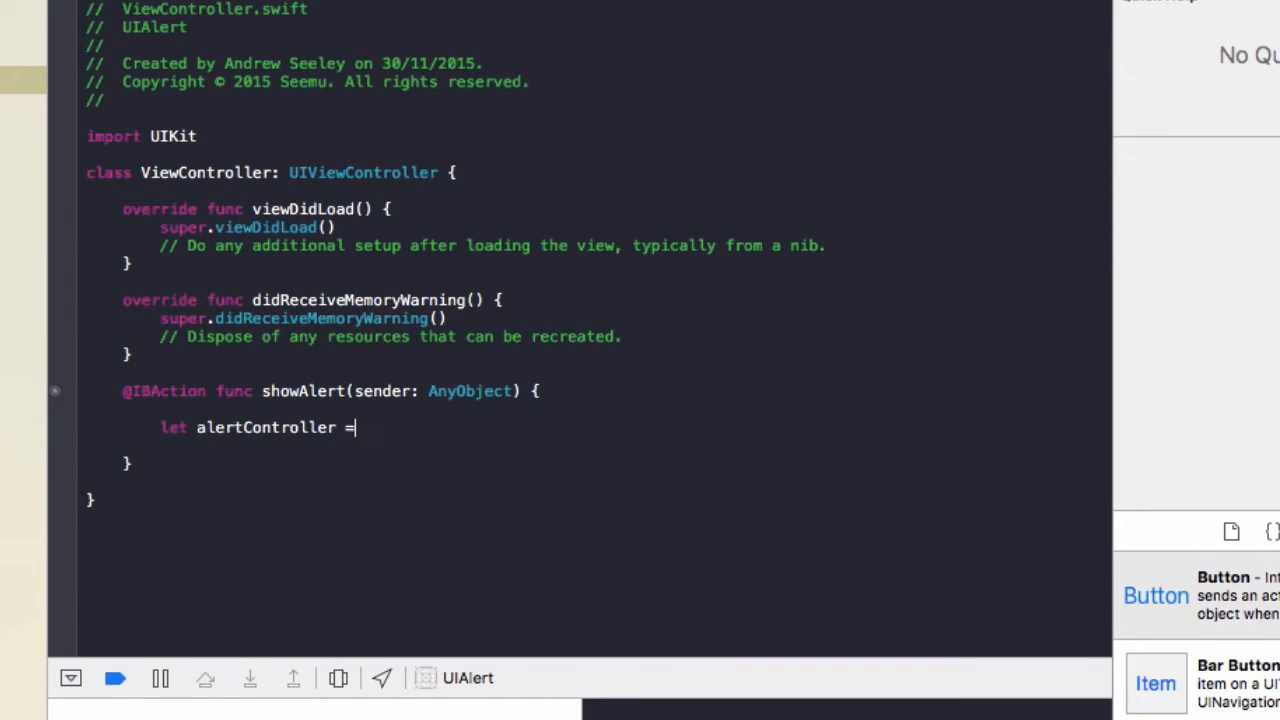
type("UIAlertController(")
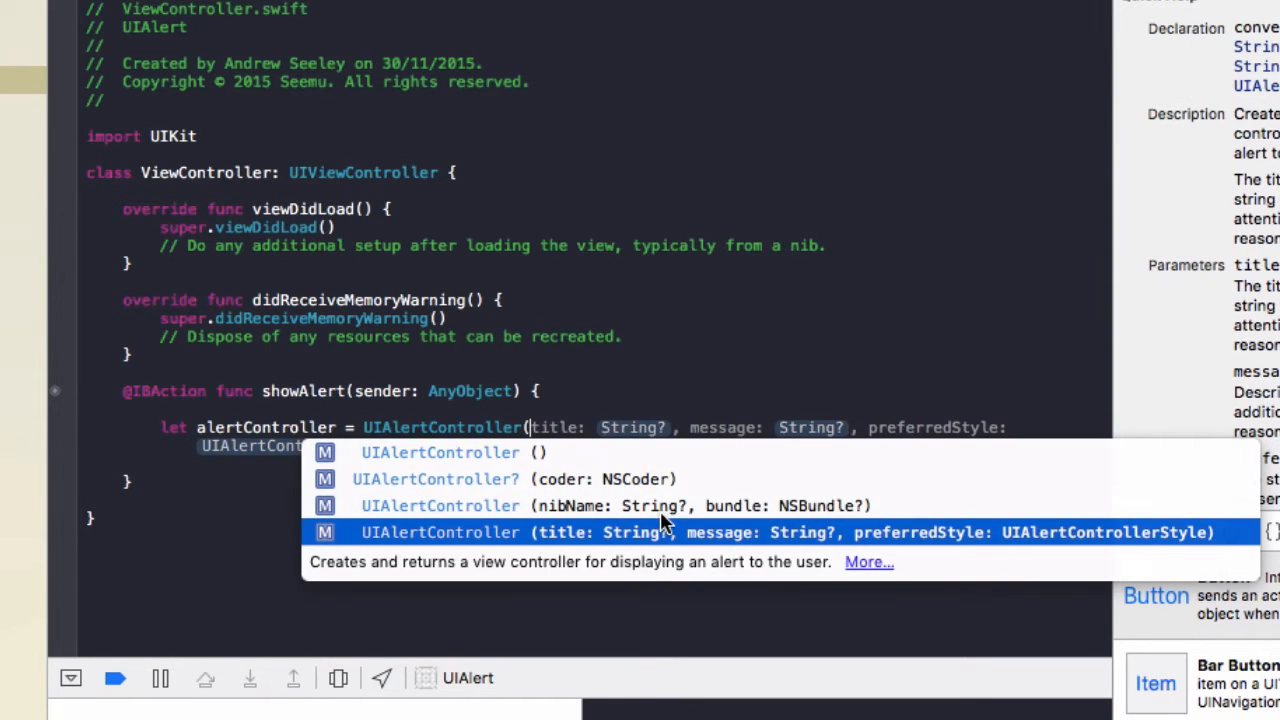
mouse_move(645, 540)
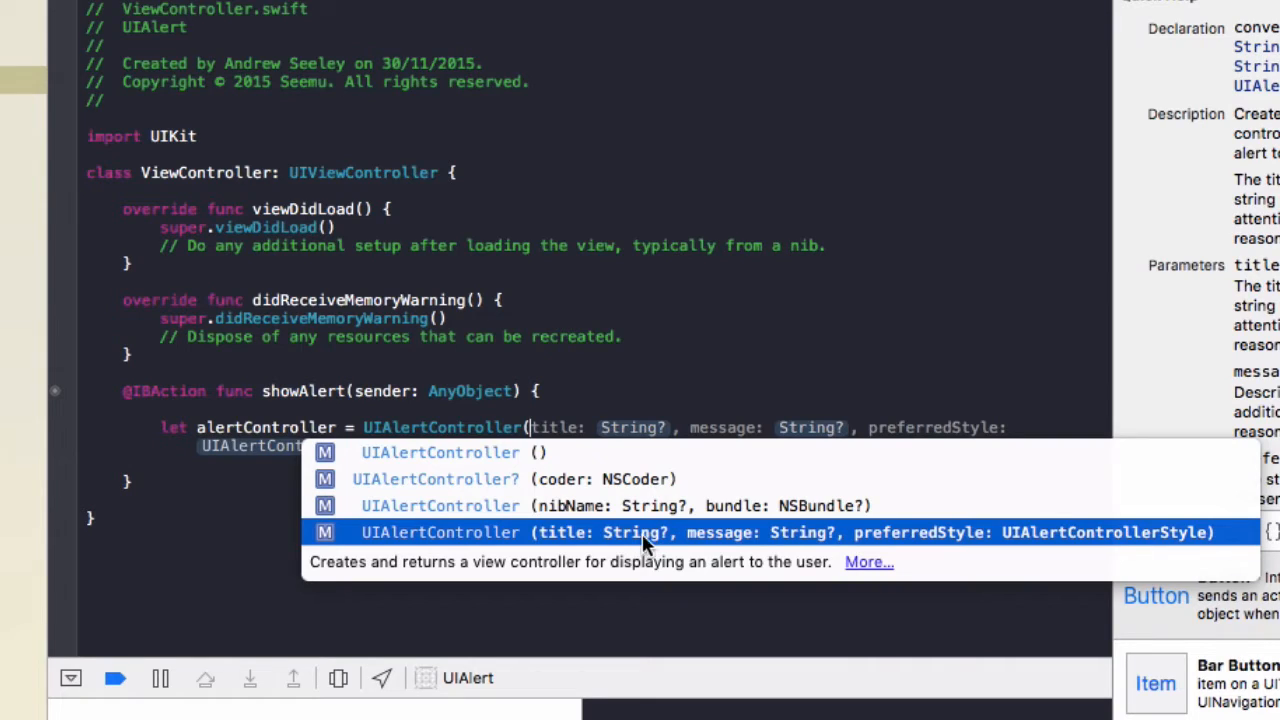
mouse_move(915, 535)
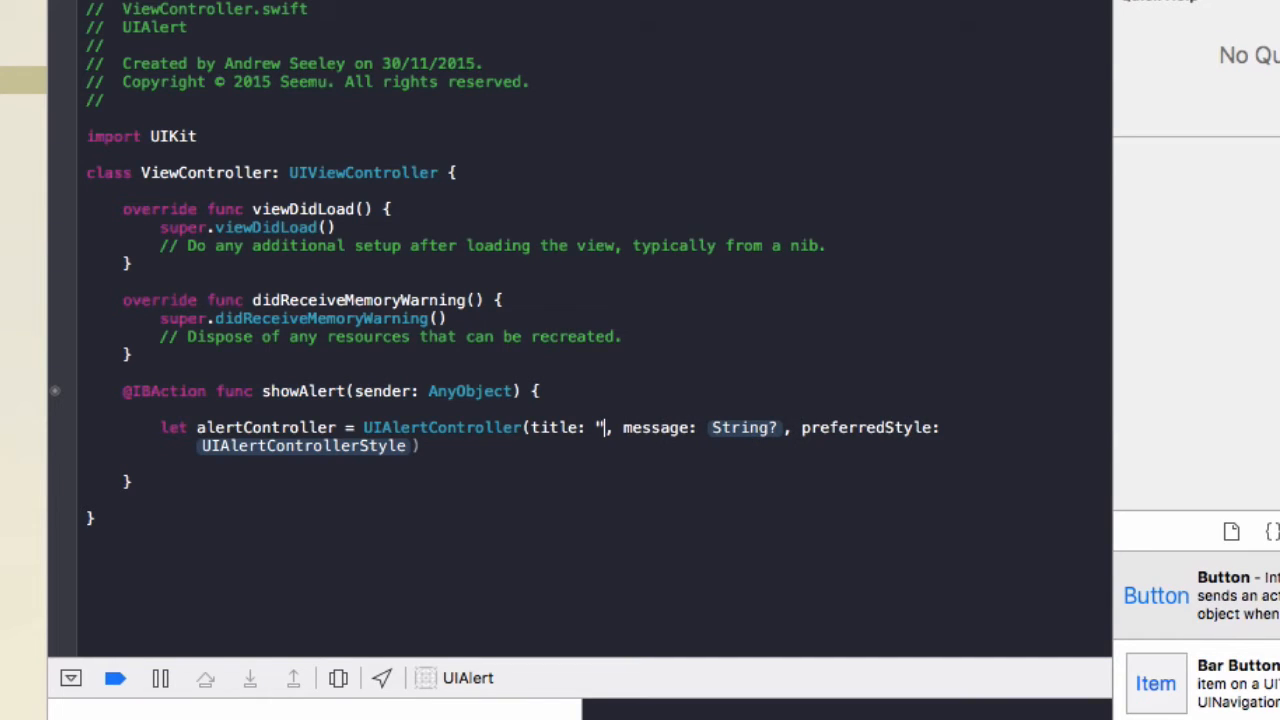
type("Mya")
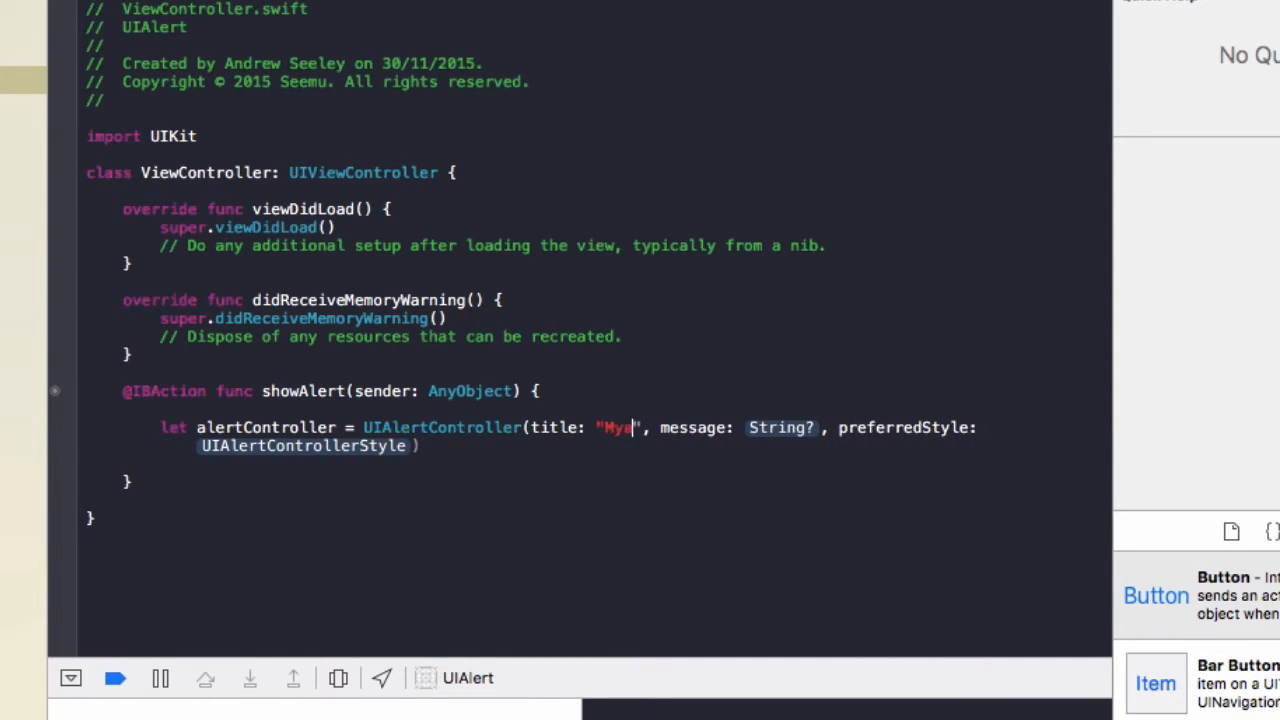
type("App")
left_click(783, 427)
type("\"Hey")
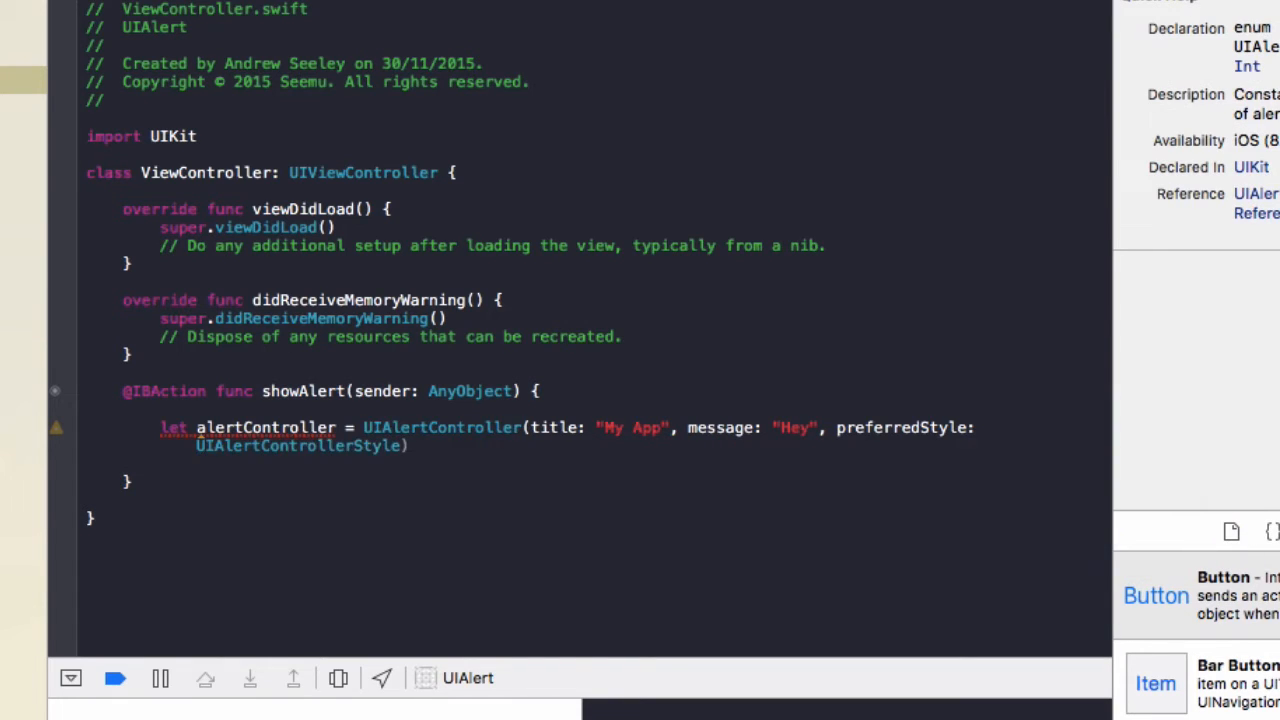
type(".Alert")
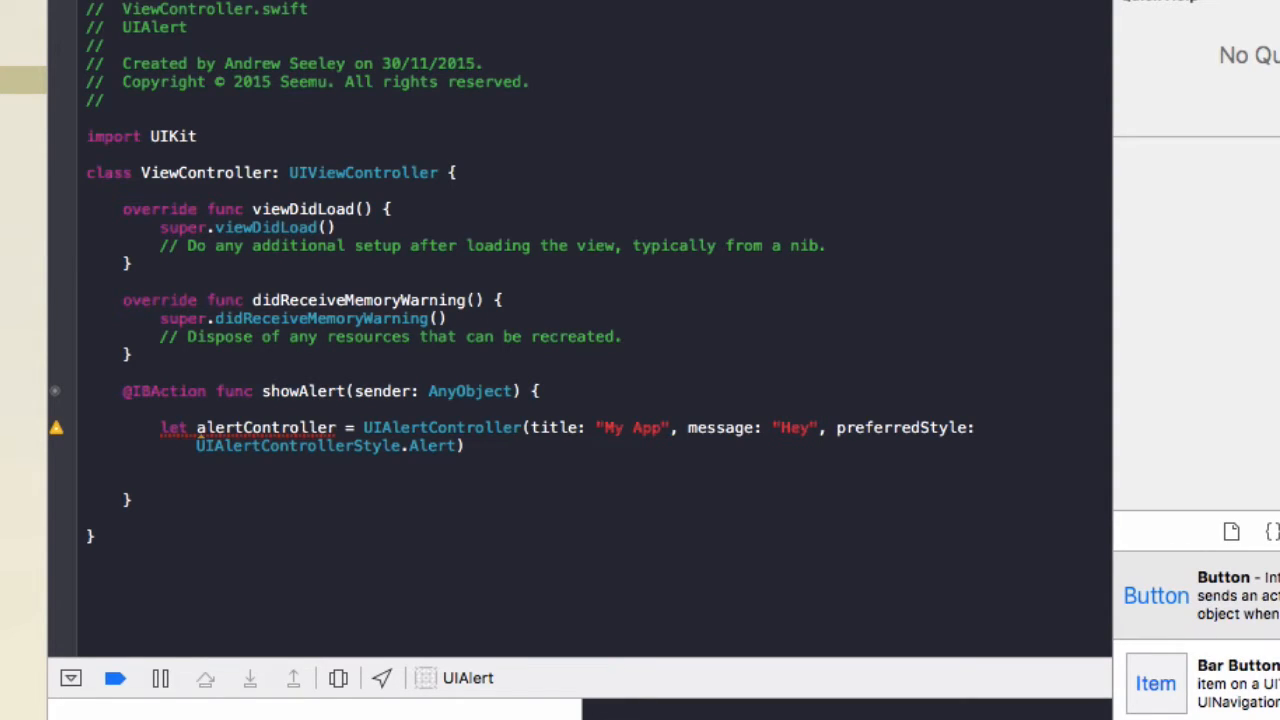
Step: Add an "Ok" UIAlertAction with Default style and nil handler to alertController
type("a")
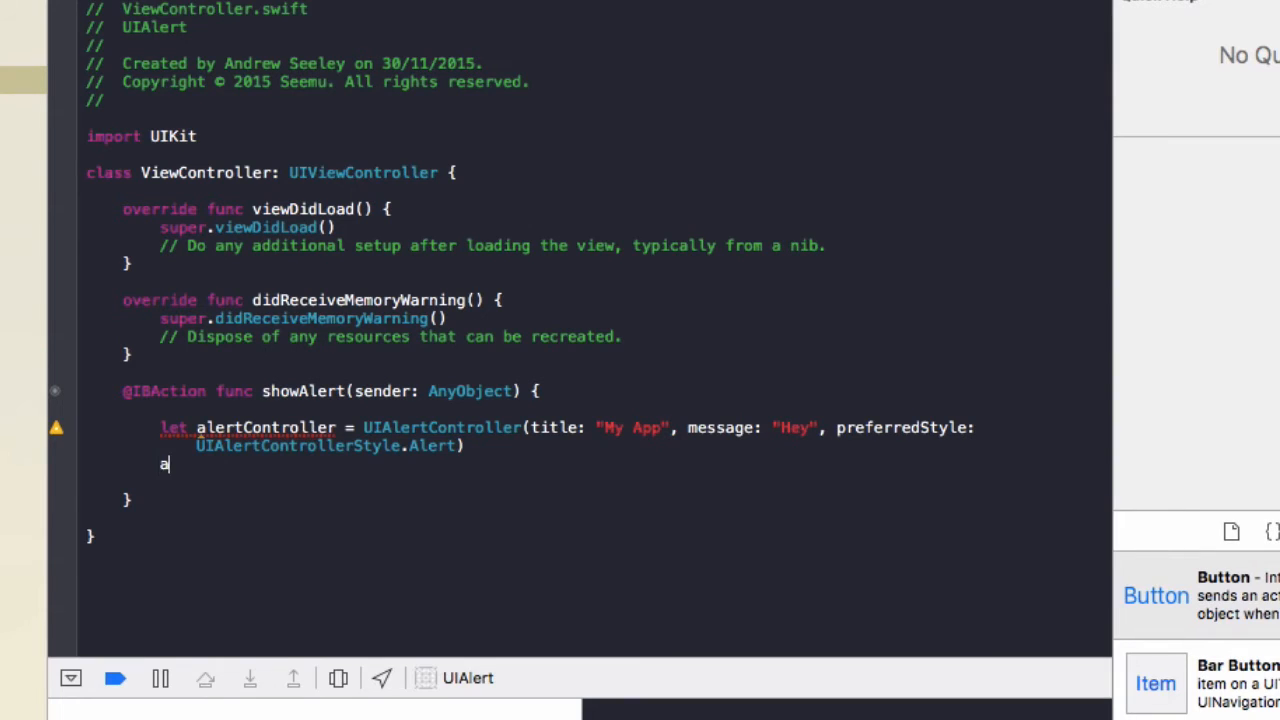
type("lertController.addAction(UIAlertAction")
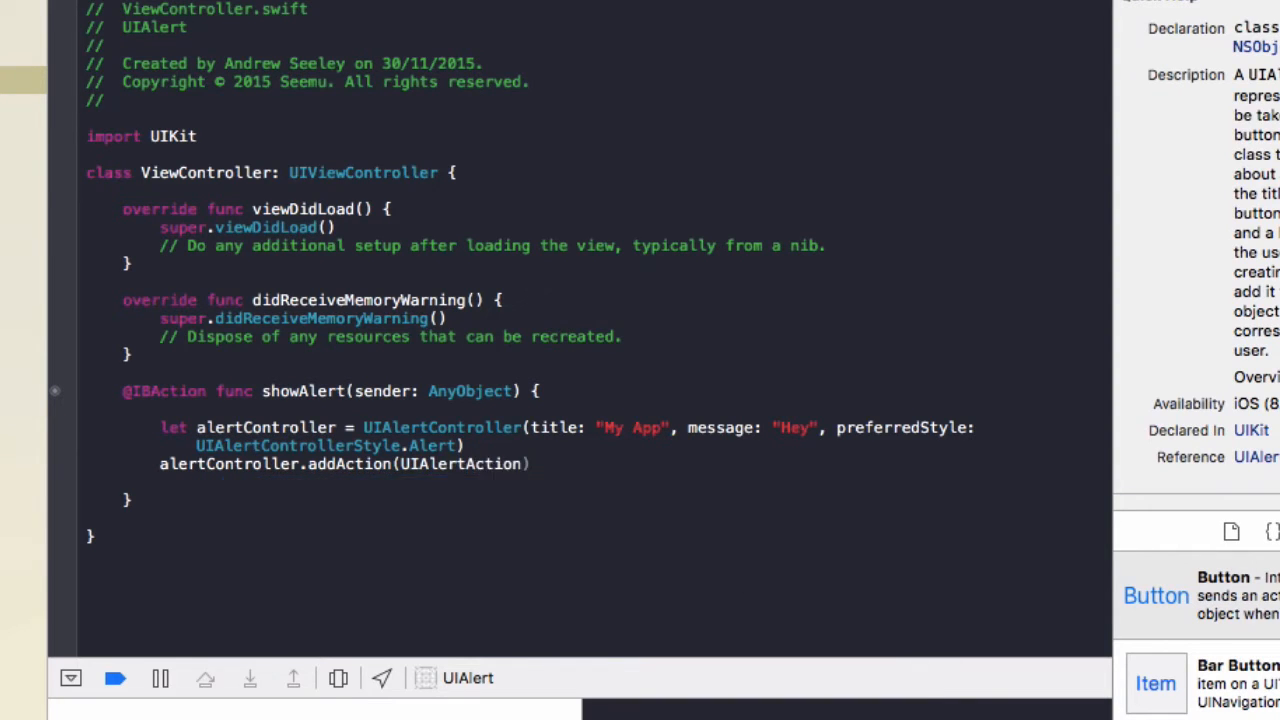
type("UIAlertActionStyle, handler: ((UIAlertAction")
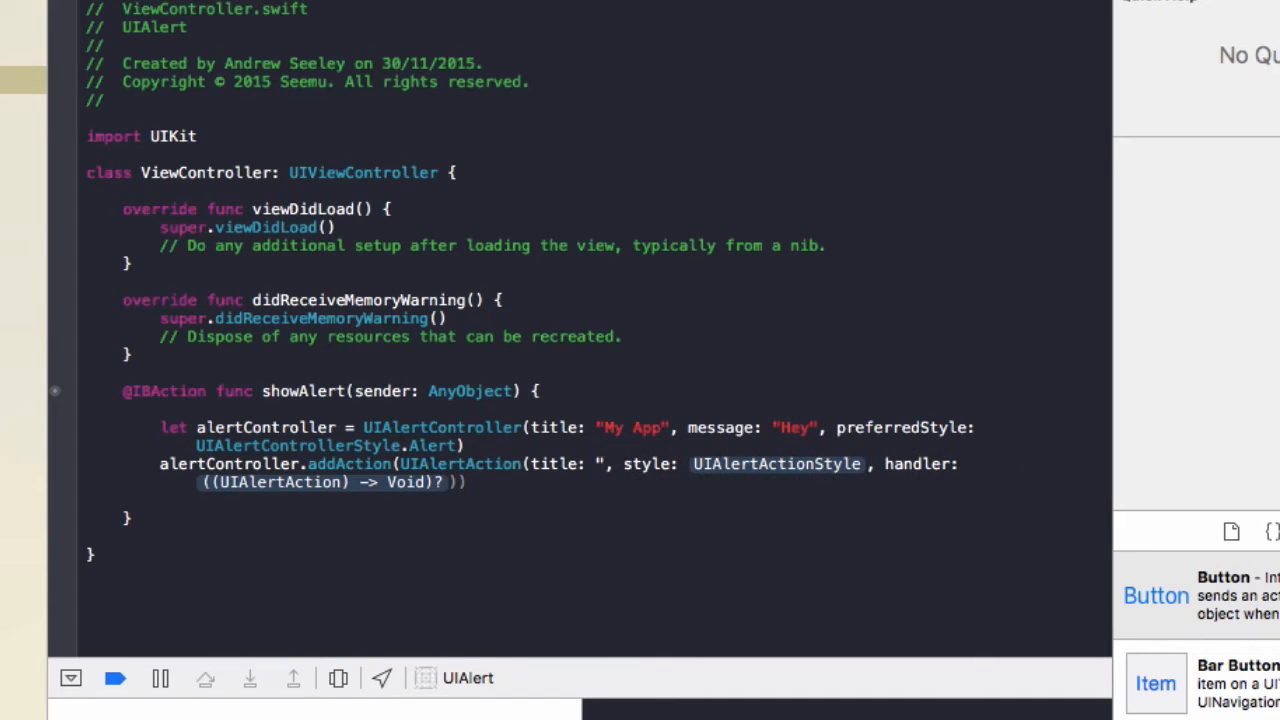
type("Ok\"")
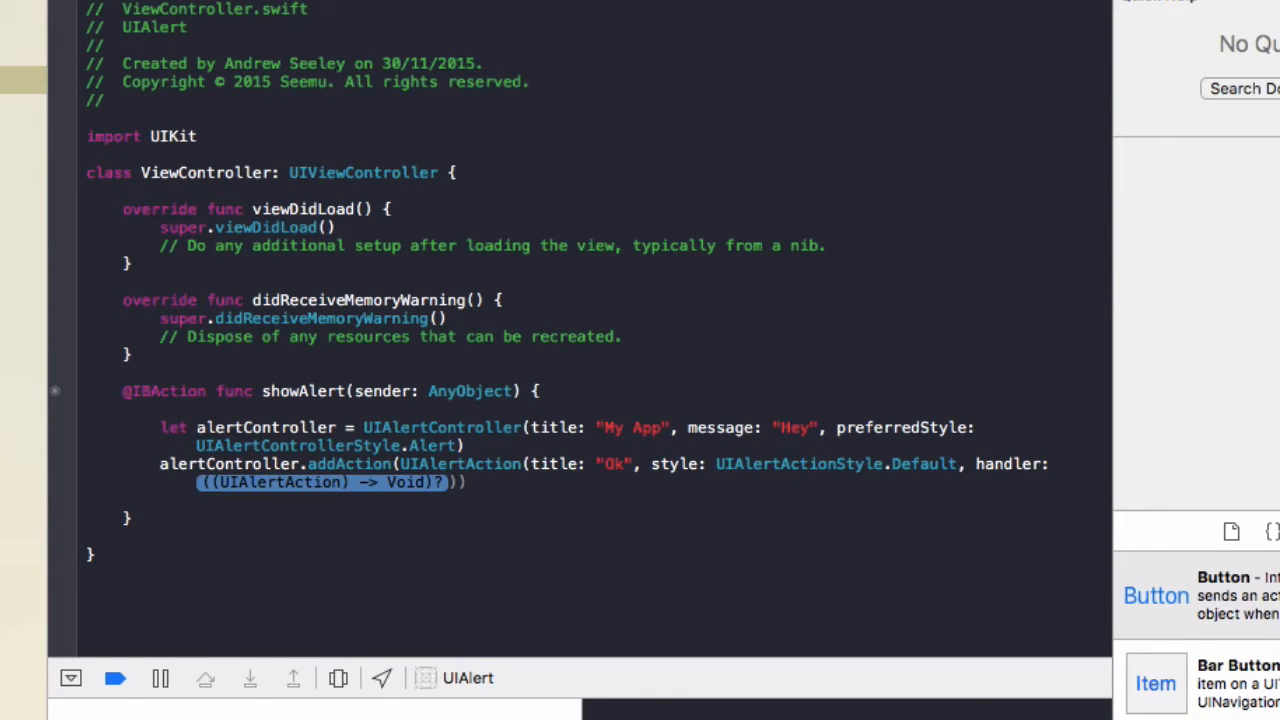
type("nil")
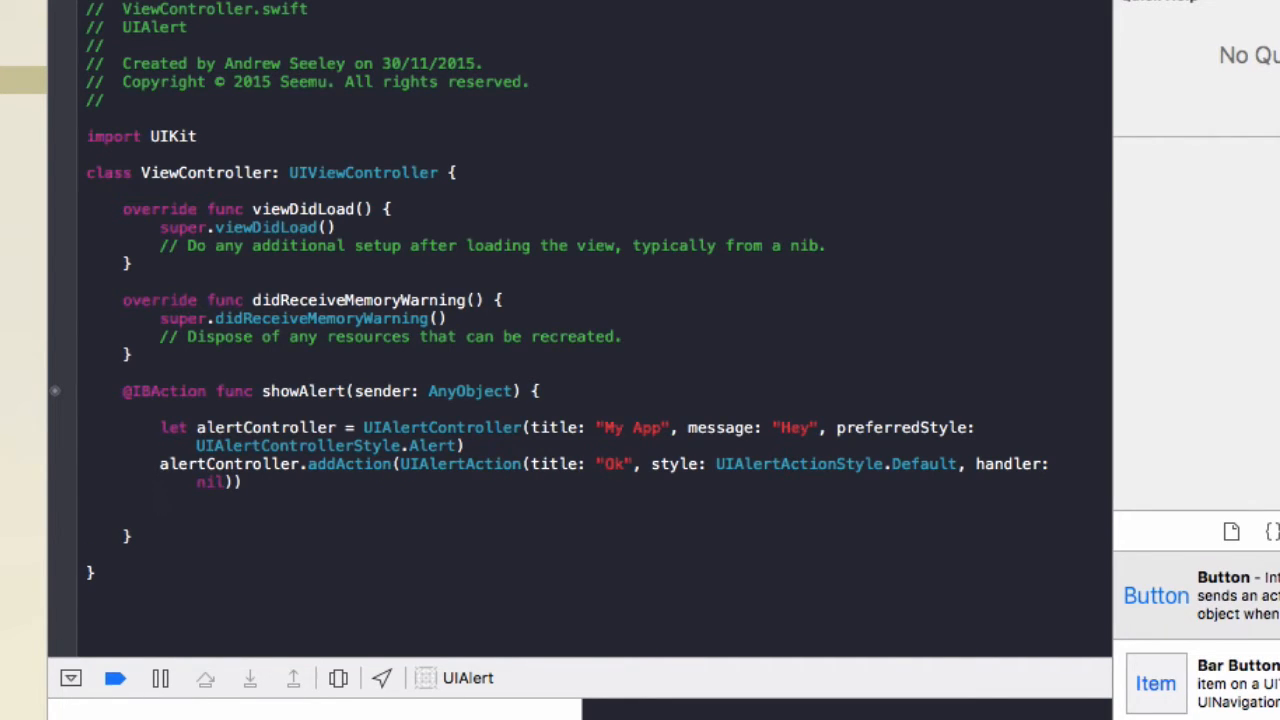
left_click(160, 500)
type("self.presentViewController(viewControllerToPresent: UIViewController, animated: Bool, completion: (() -> Void)?")
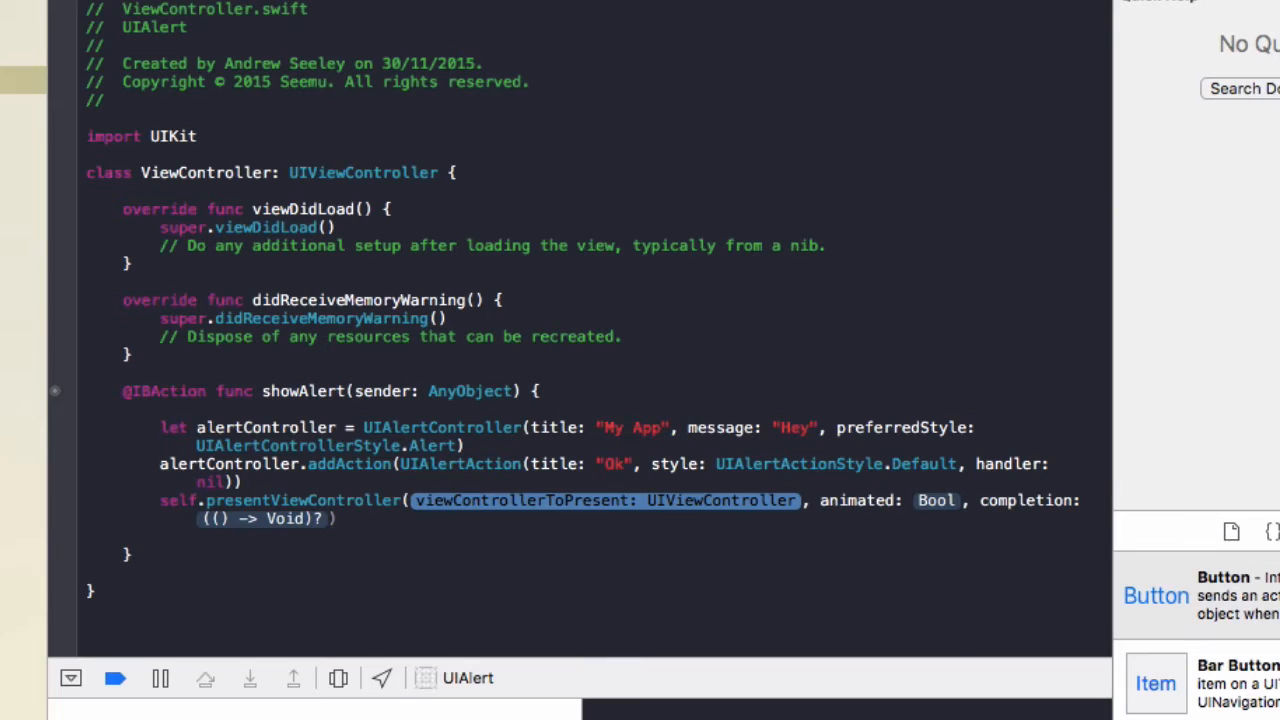
Step: Call self.presentViewController with alertController, animated true, nil completion
type("al")
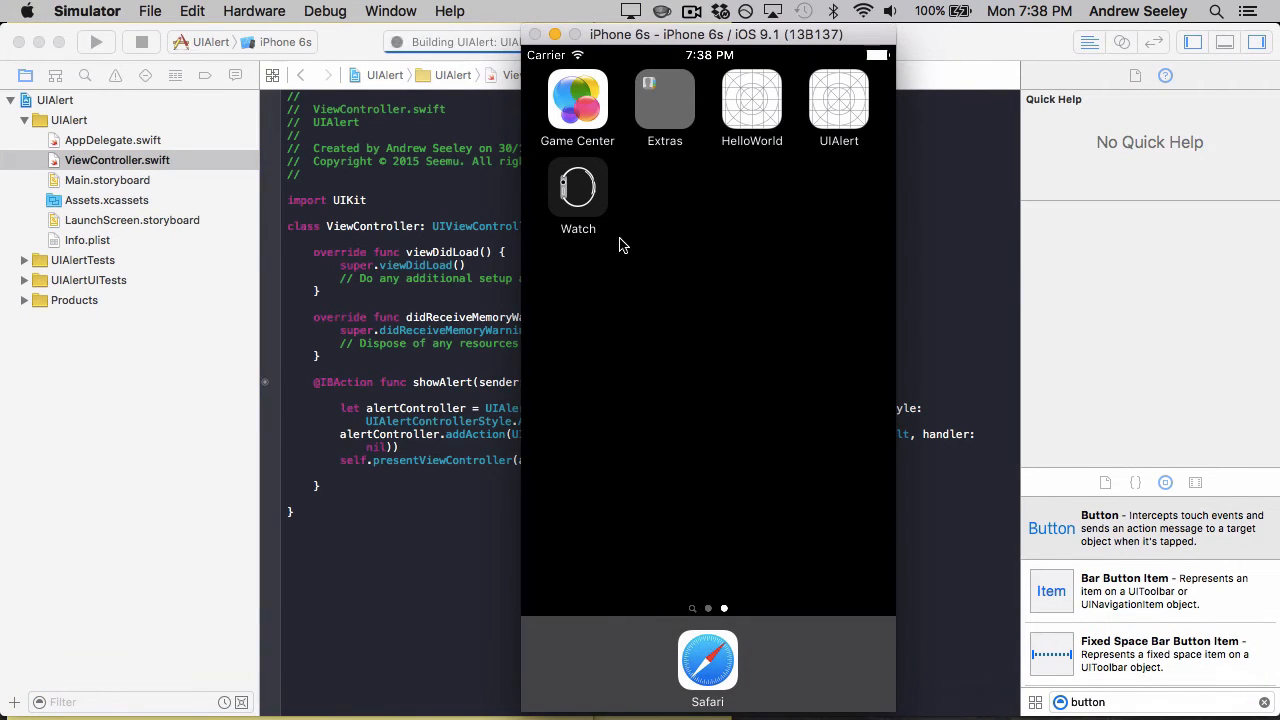
Step: Run the app, dismiss the My App alert with Ok, and return to the code
left_click(96, 41)
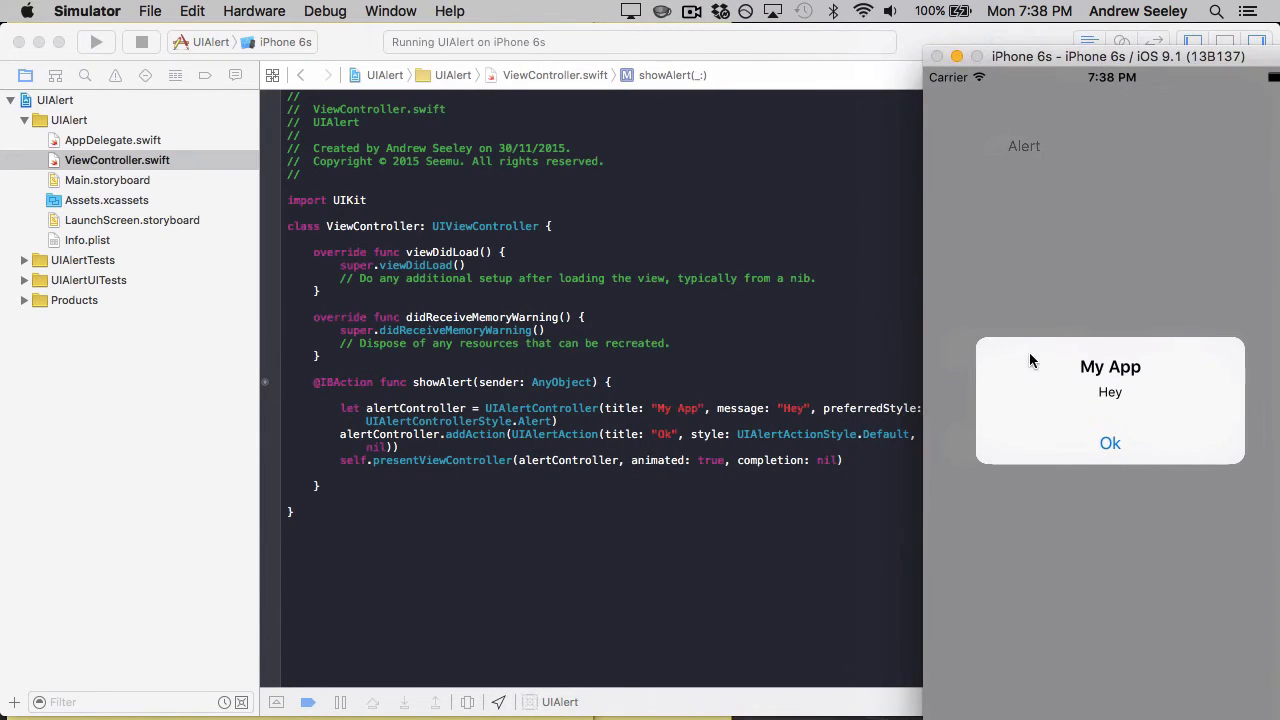
mouse_move(1021, 372)
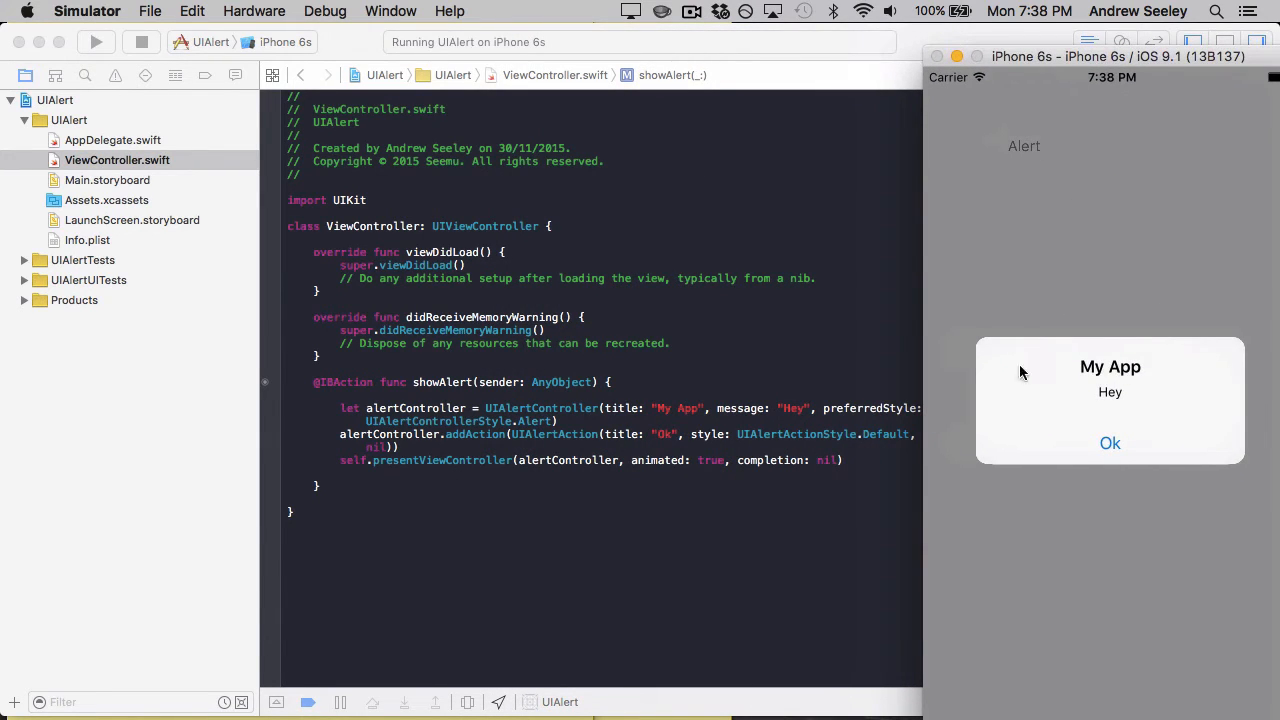
mouse_move(1108, 390)
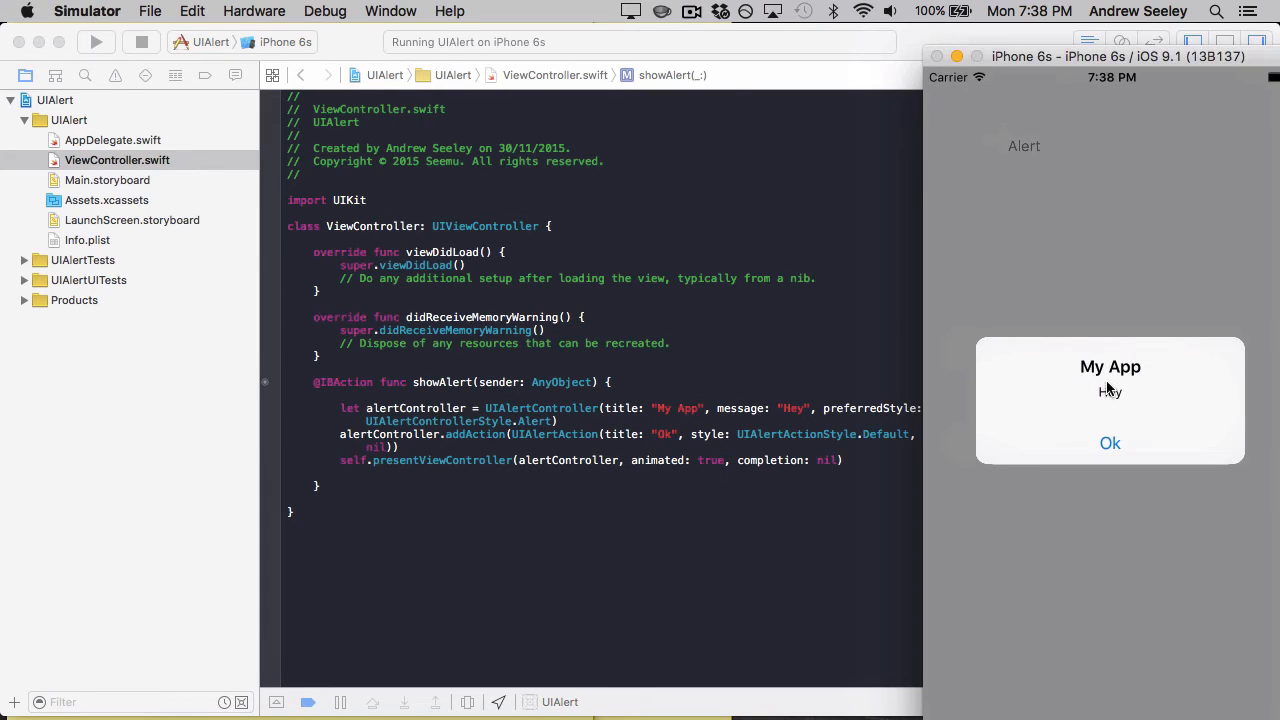
mouse_move(790, 418)
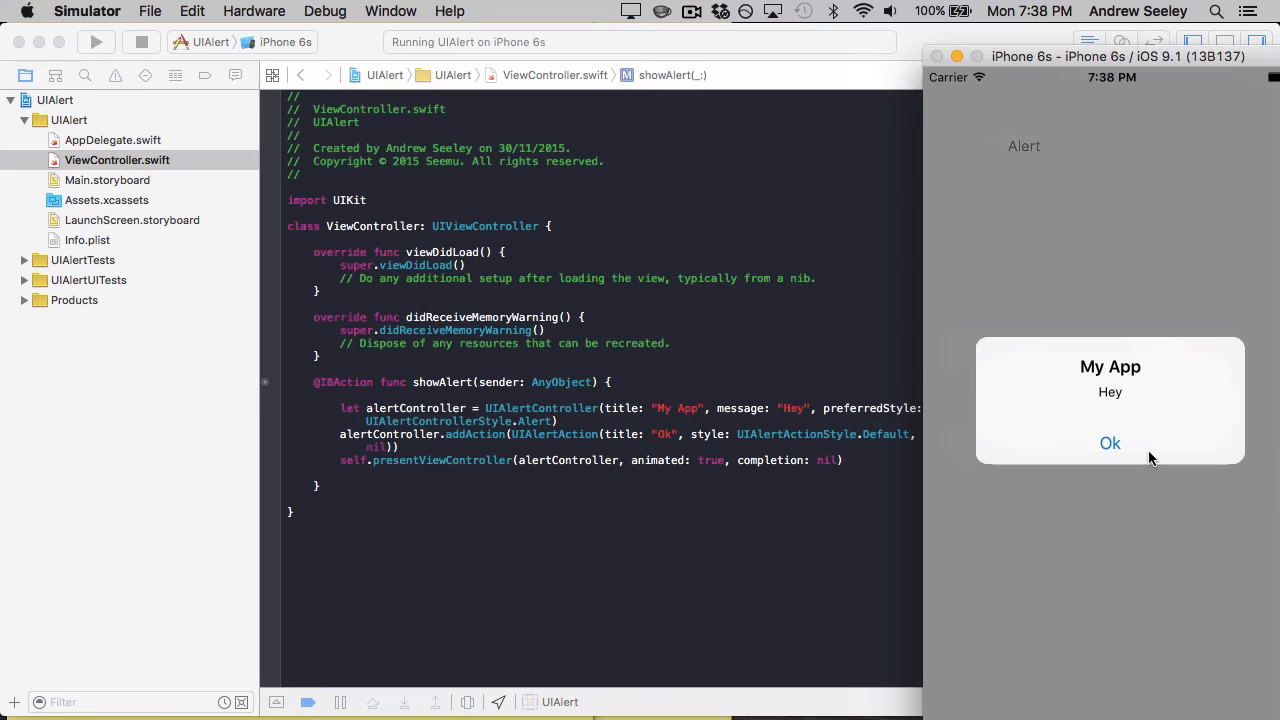
left_click(1110, 443)
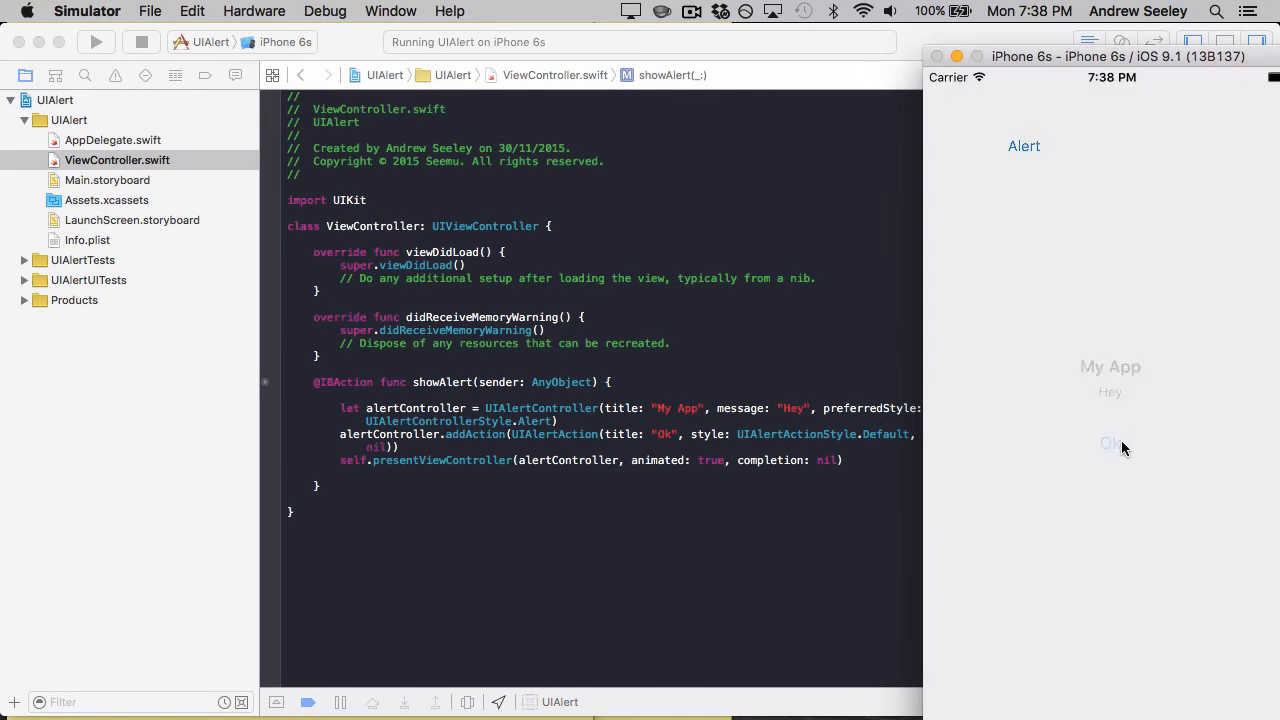
left_click(1110, 443)
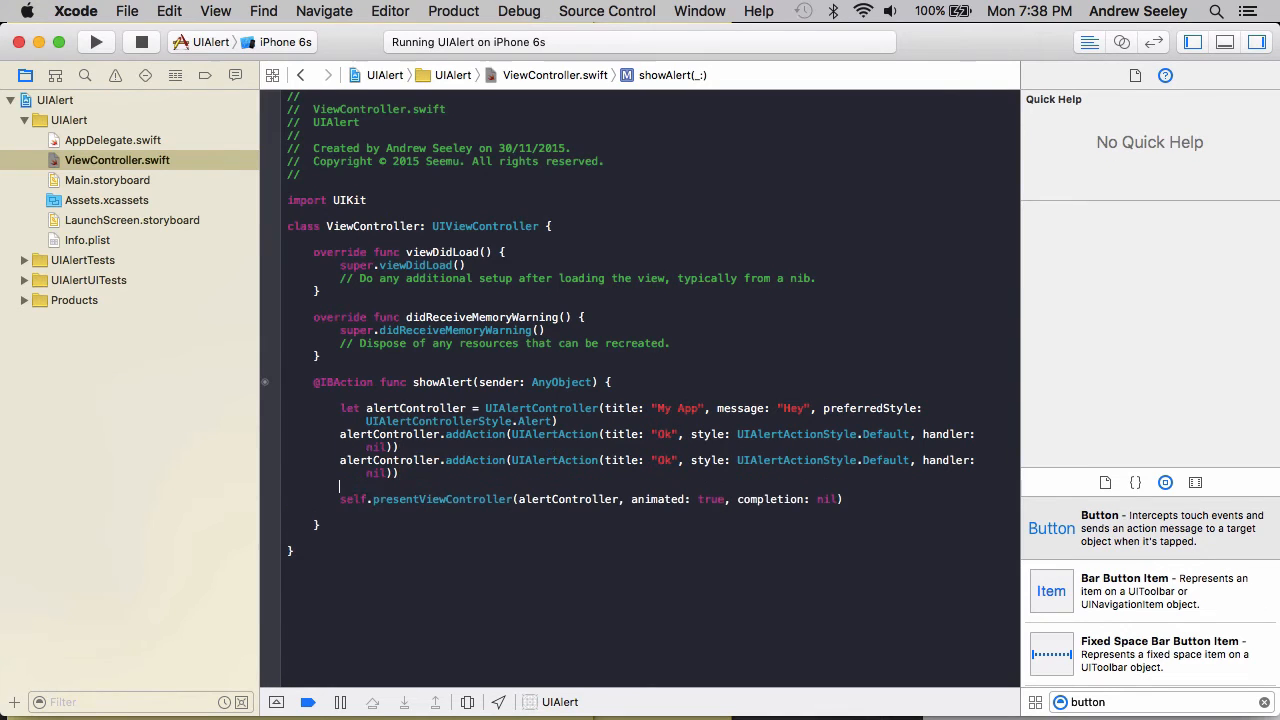
Step: Duplicate the Ok action twice with Destructive and Cancel styles, then run the app
type("alertController.addAction(UIAlertAction(title: \"Ok\", style: UIAlertActionStyle.Default, handler: nil))")
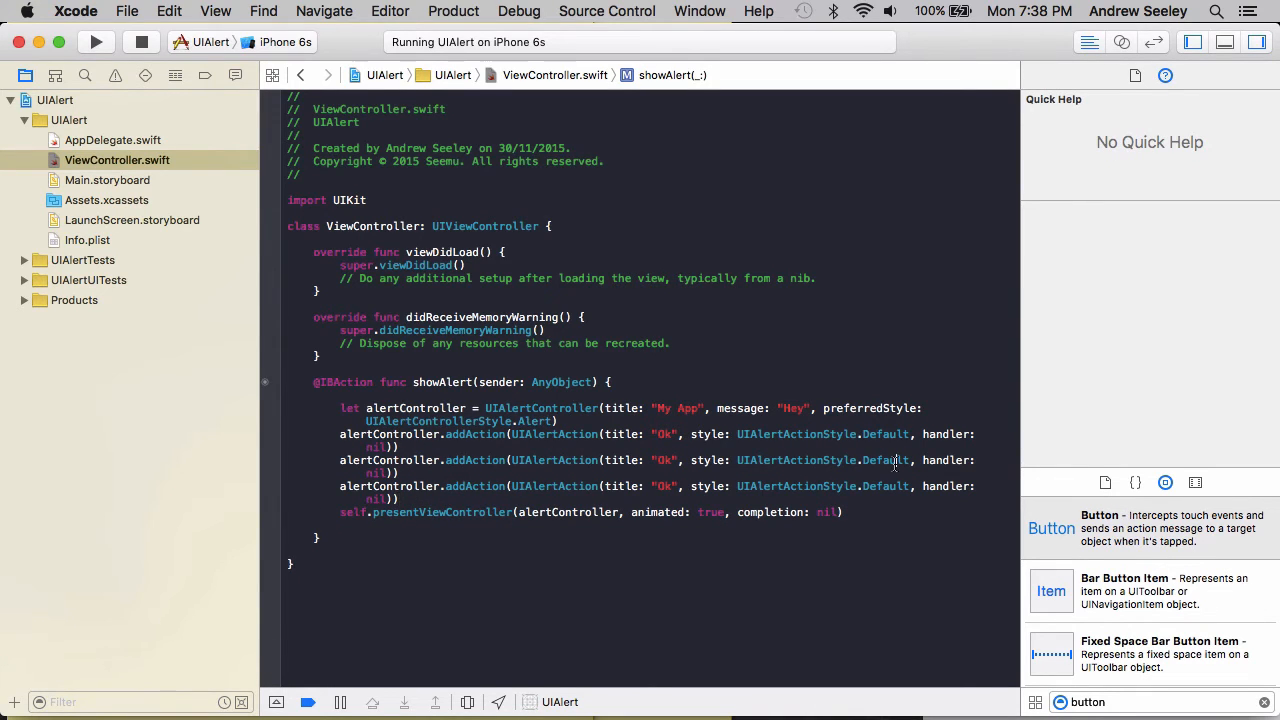
left_click(884, 460)
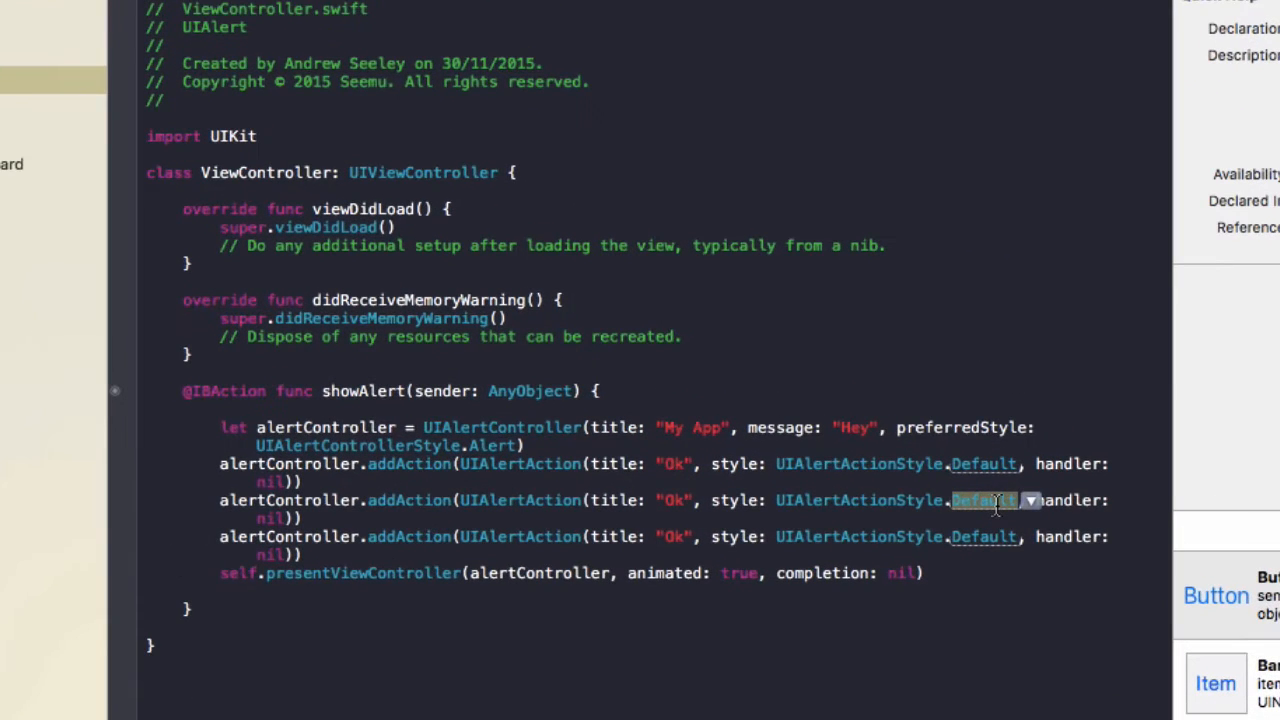
left_click(985, 500)
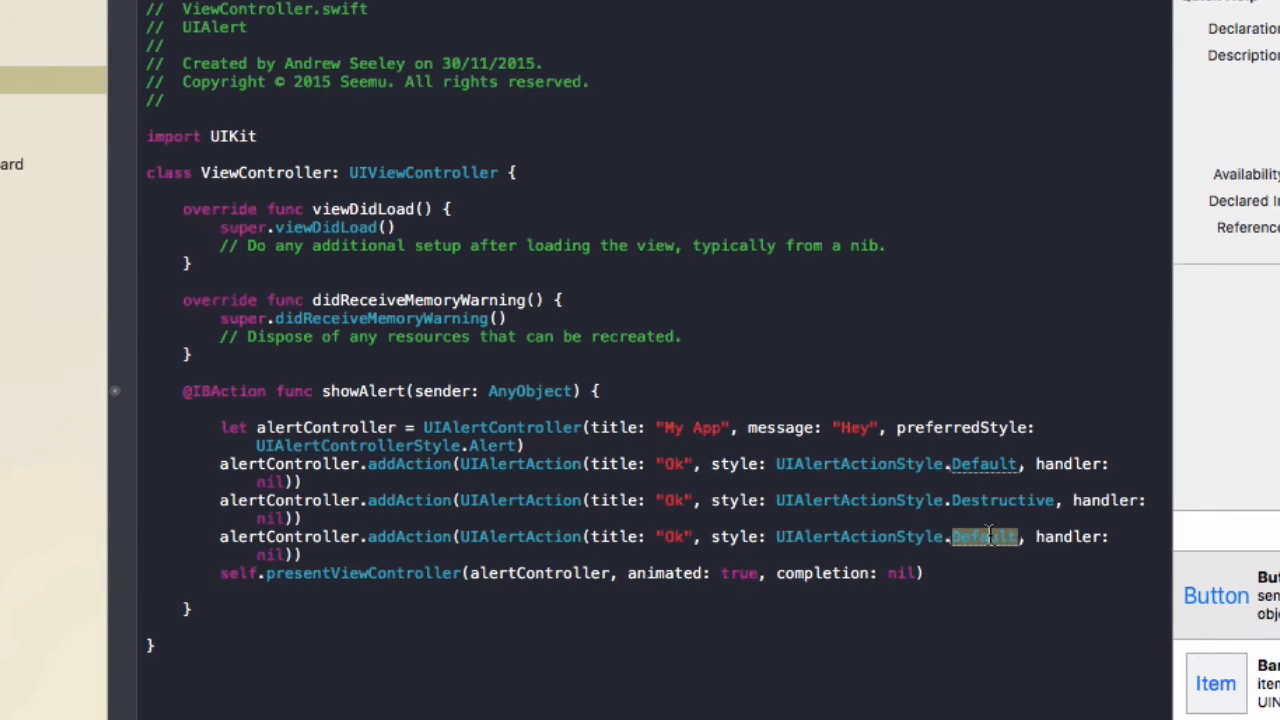
left_click(985, 537)
type("Canc")
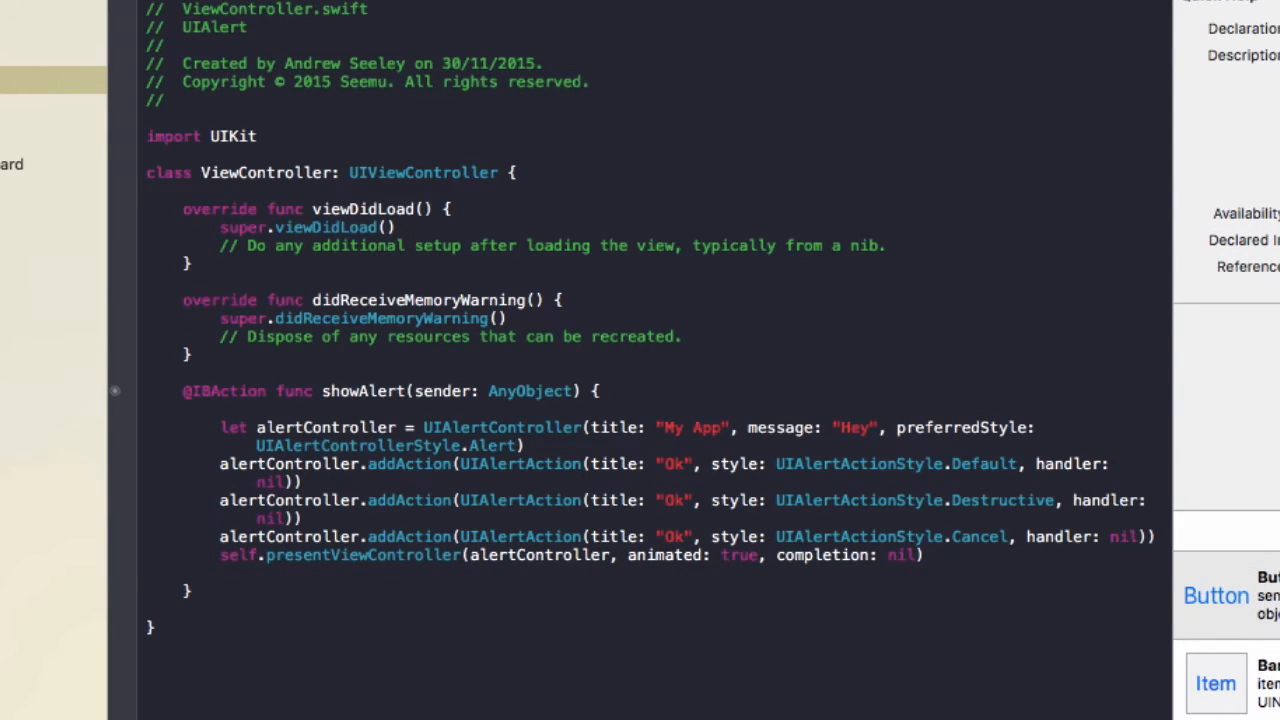
left_click(95, 41)
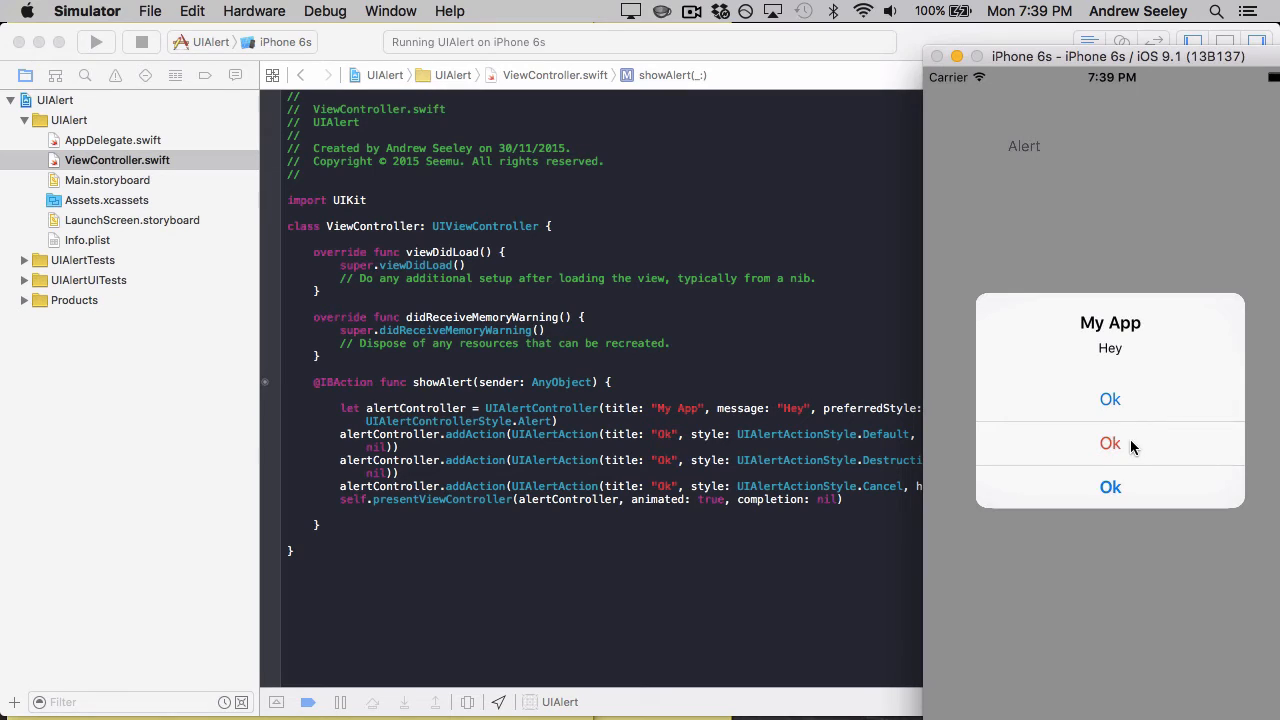
mouse_move(1178, 449)
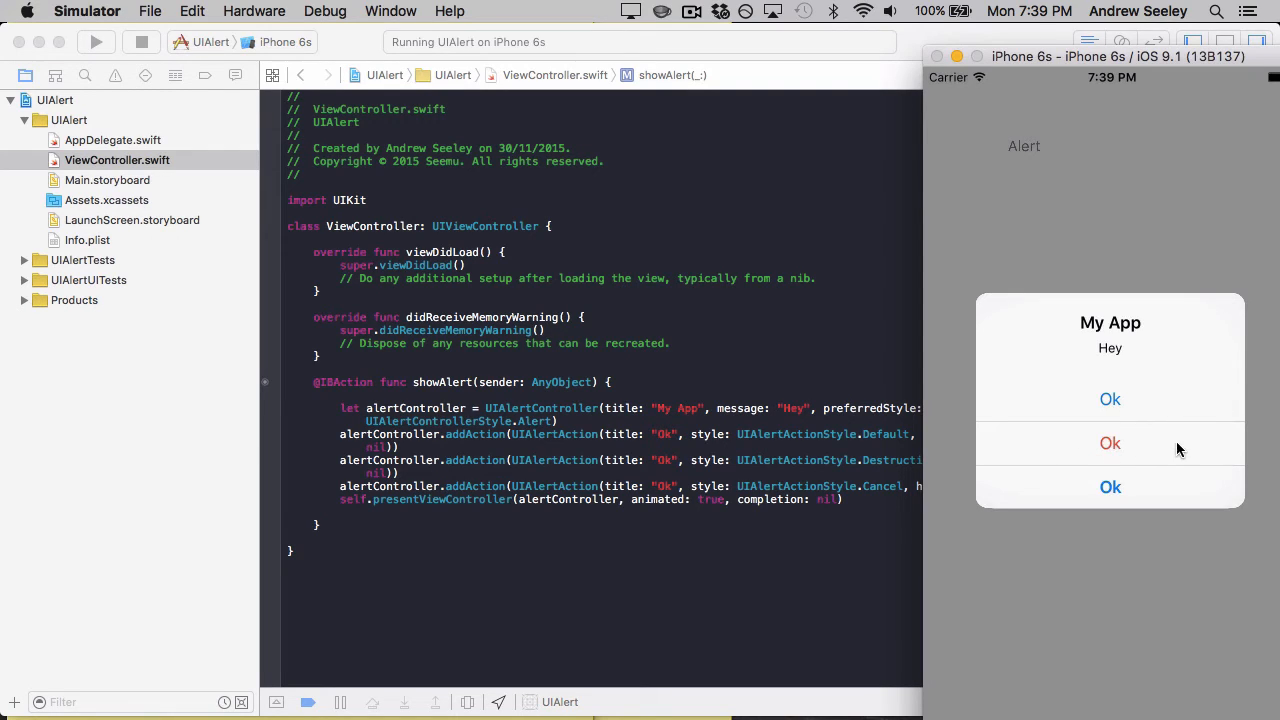
mouse_move(1143, 455)
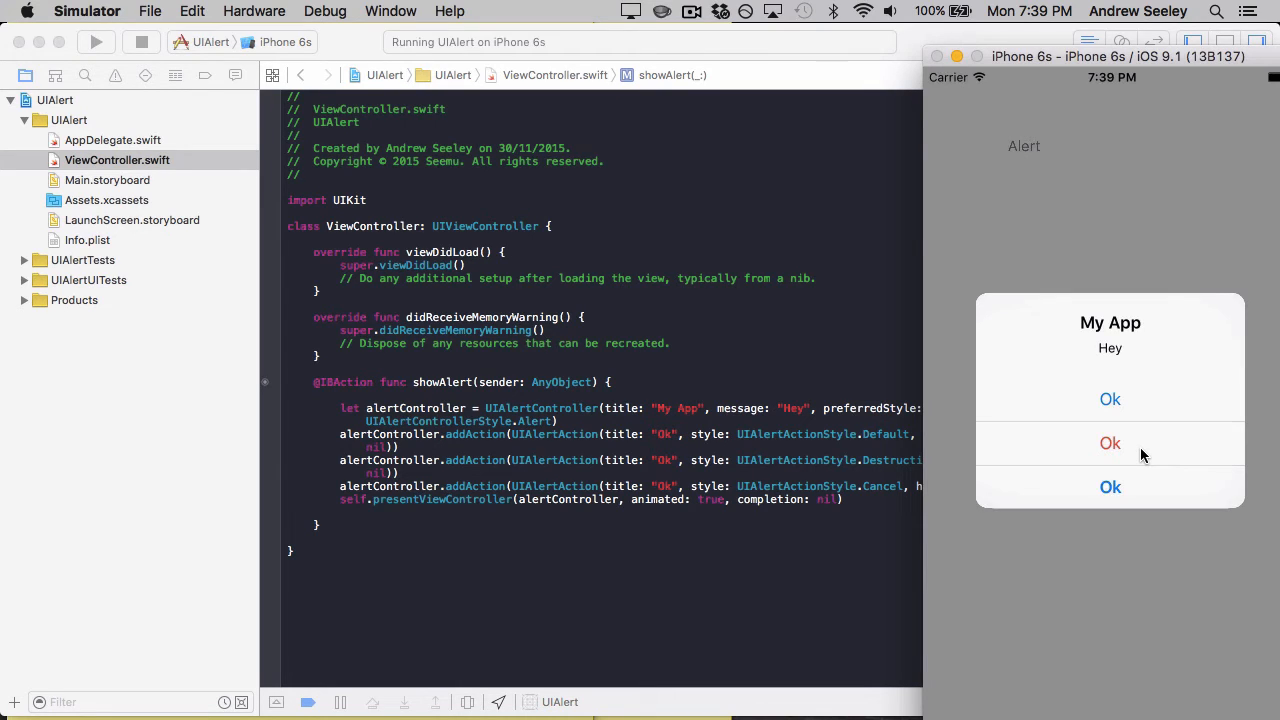
mouse_move(1135, 489)
type("p")
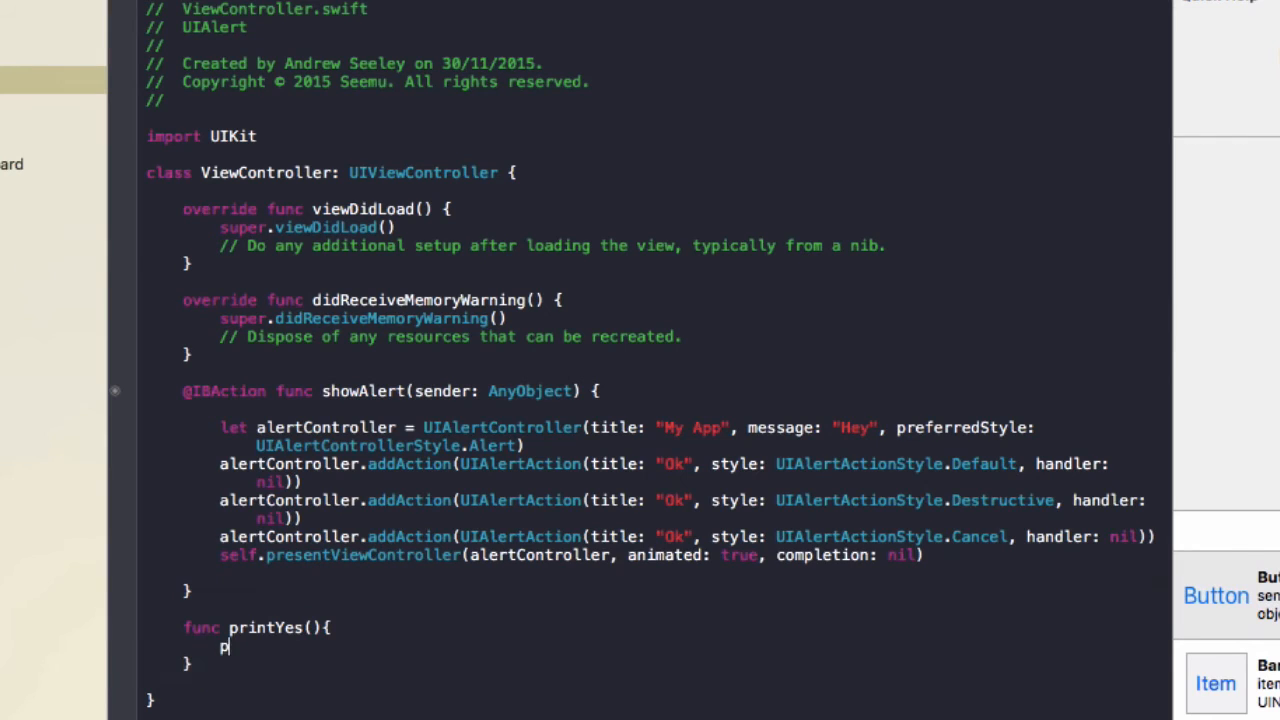
Step: Add a printYes() function printing "Yes" and retitle the first action "Print Yes" calling it
type("rint(\"Yes")
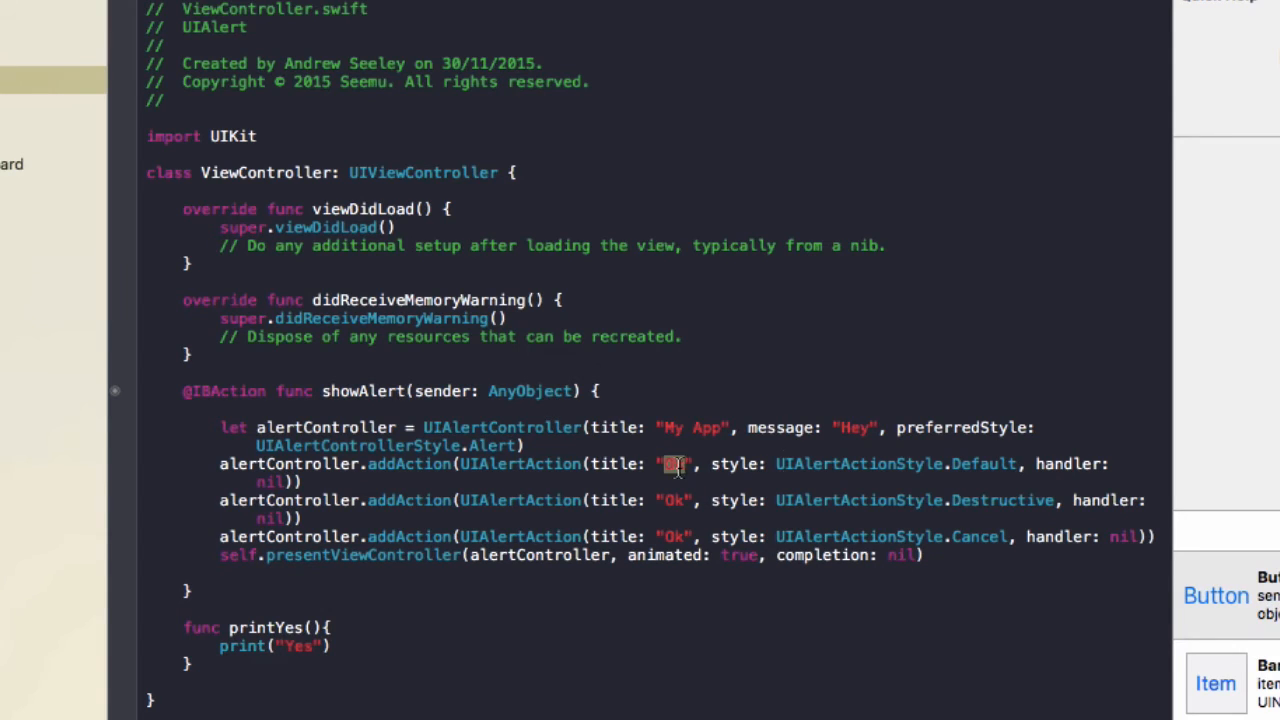
mouse_move(637, 450)
type("PR")
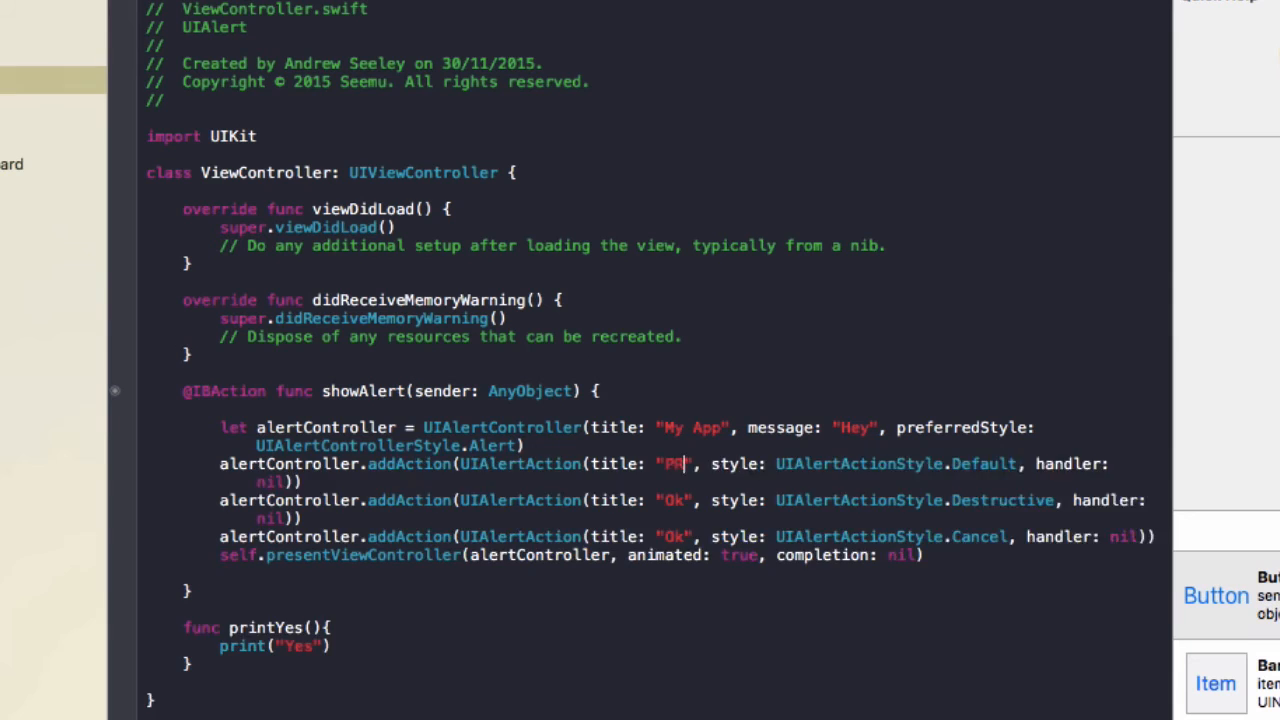
type("rintYes")
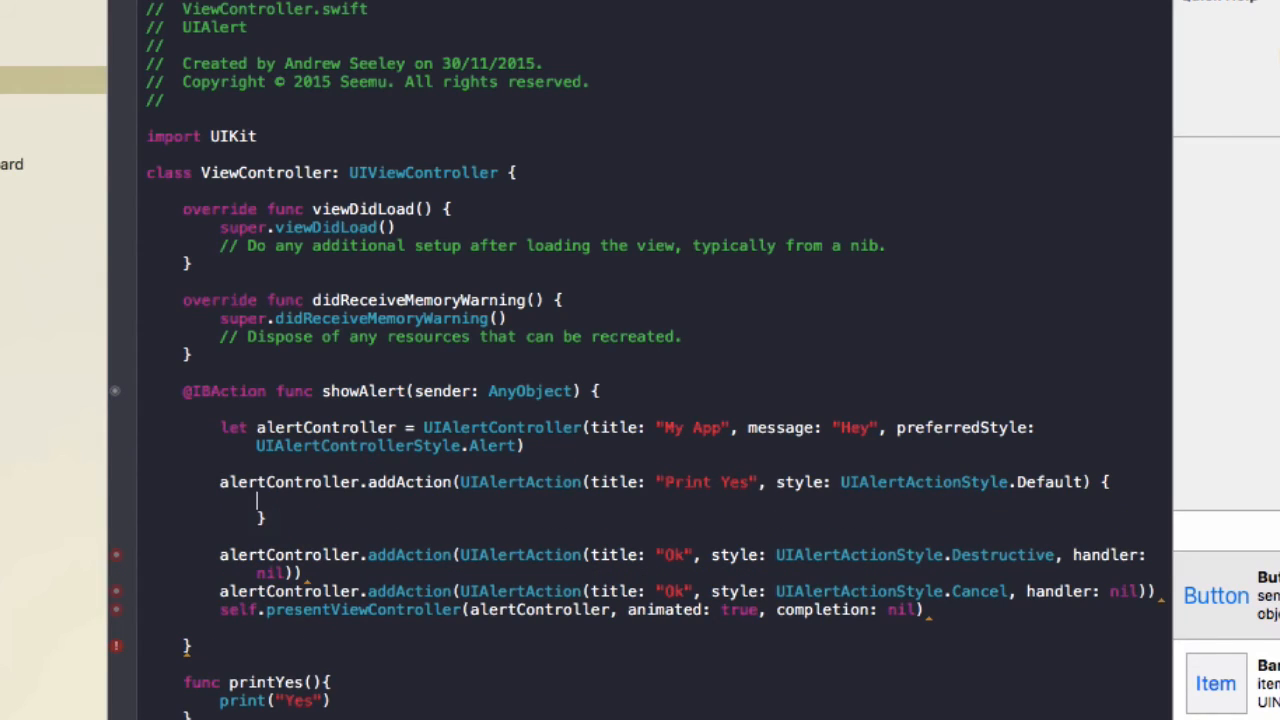
type("UIAl")
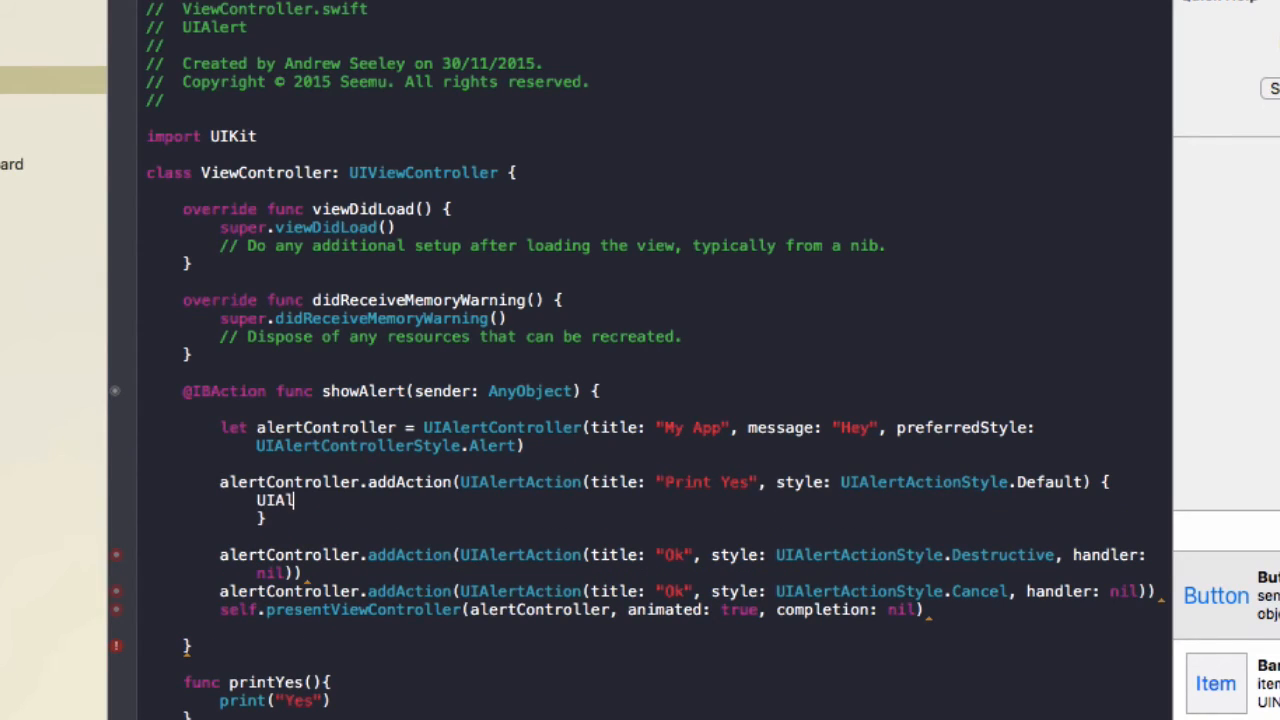
type("ertAction in")
type("self.printYes()")
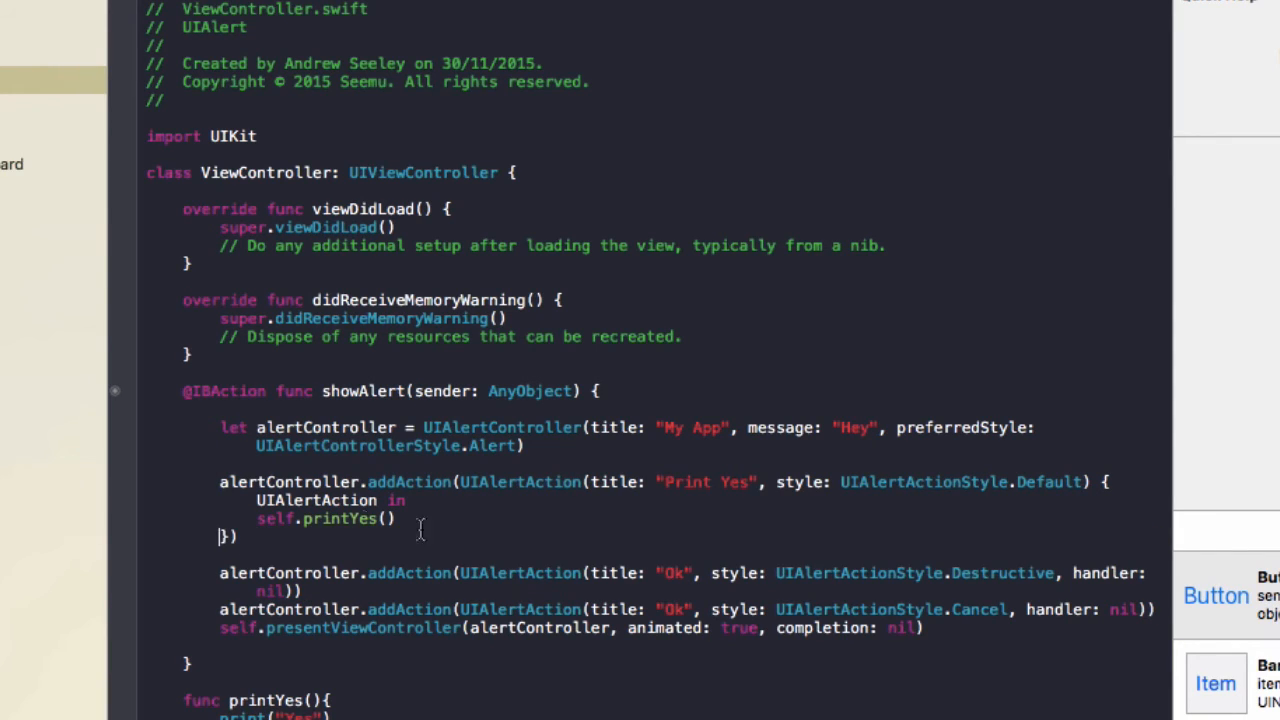
mouse_move(710, 490)
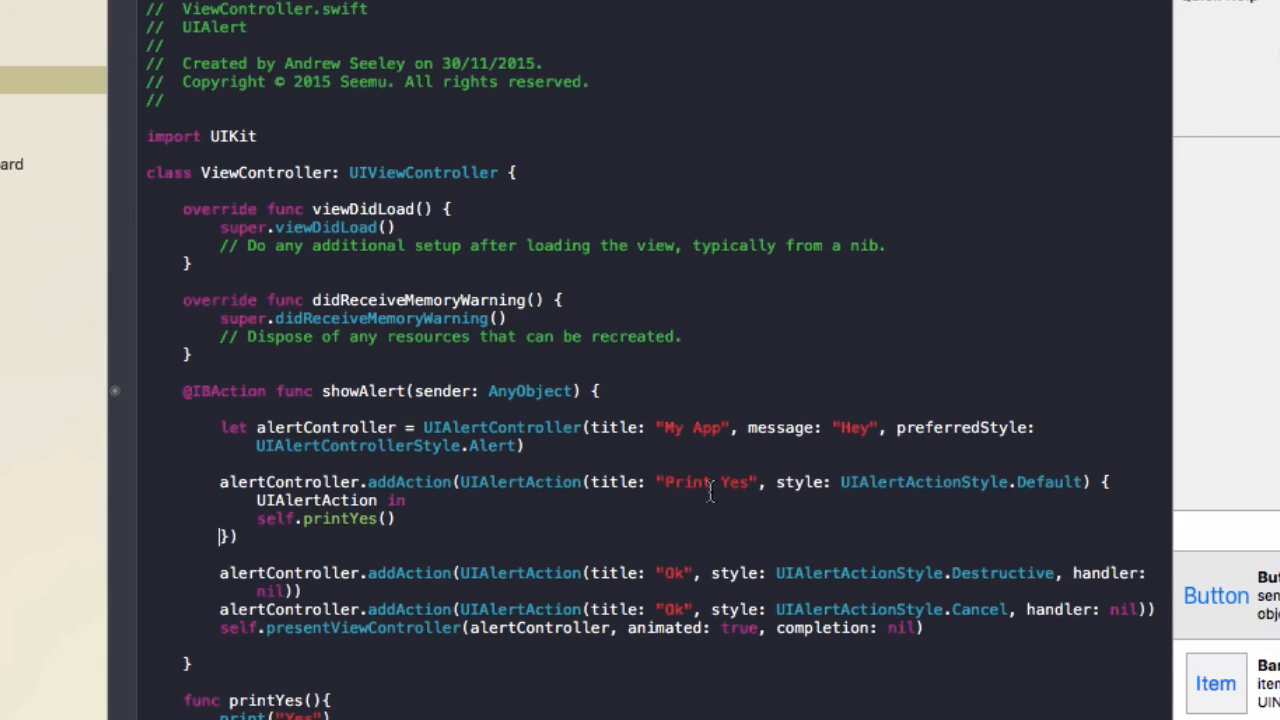
double_click(705, 481)
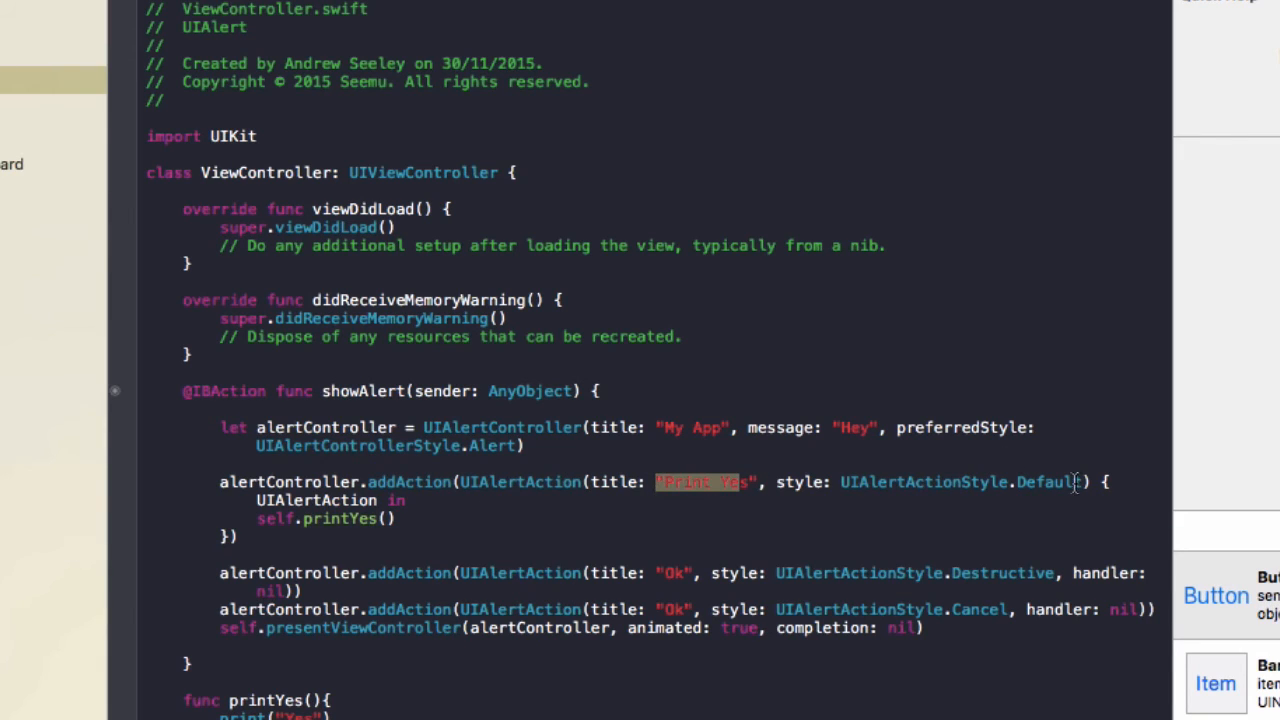
left_click_drag(1100, 481, 370, 573)
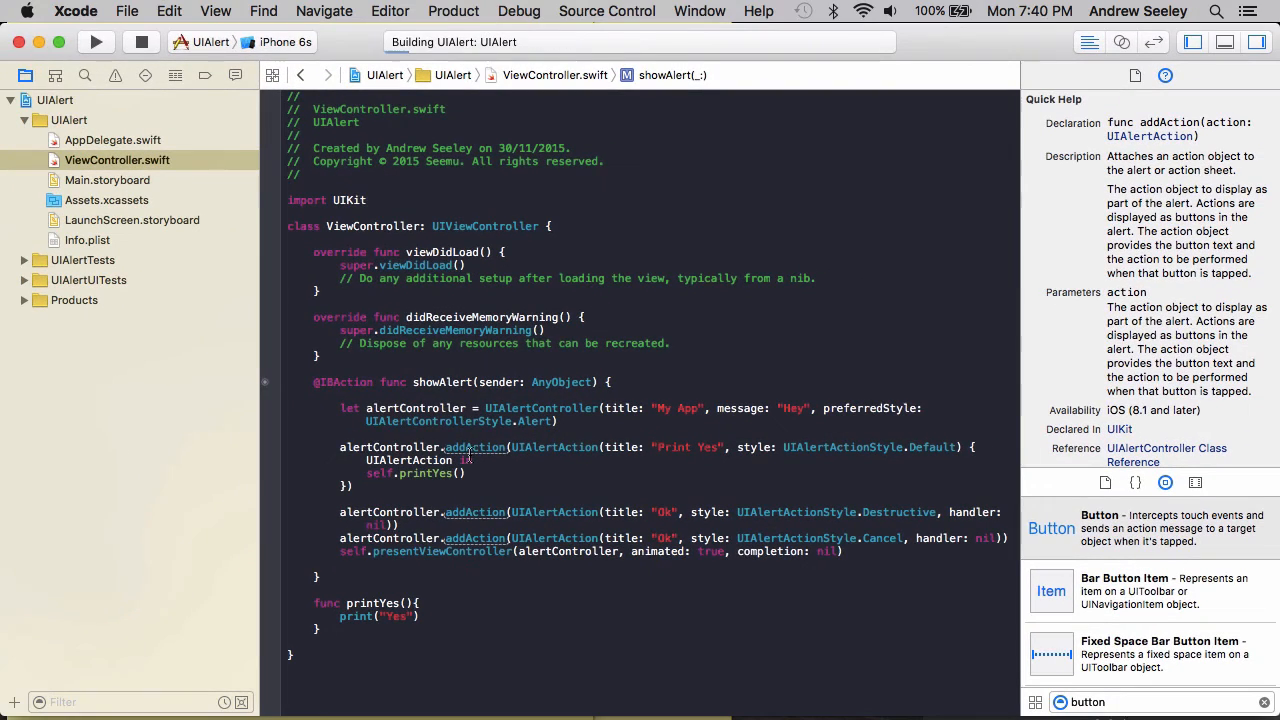
Step: Show the alert and tap Print Yes so "Yes" prints to the console
left_click(96, 41)
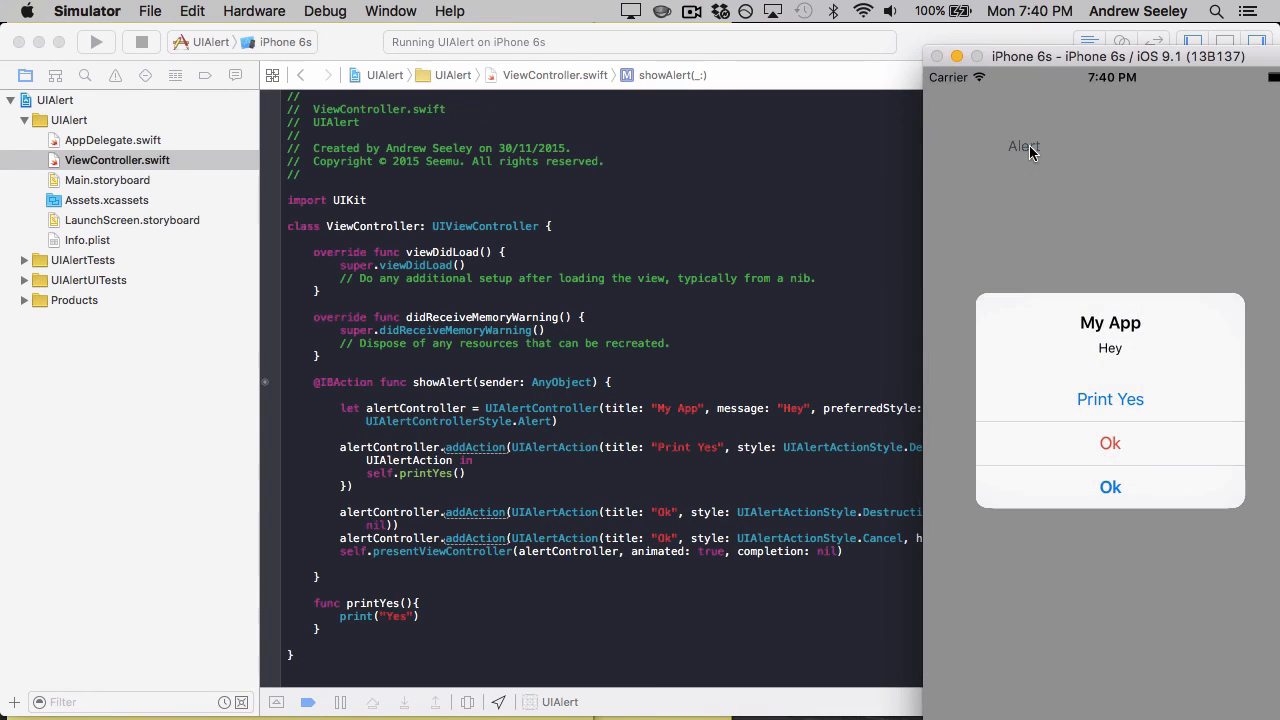
left_click(1110, 399)
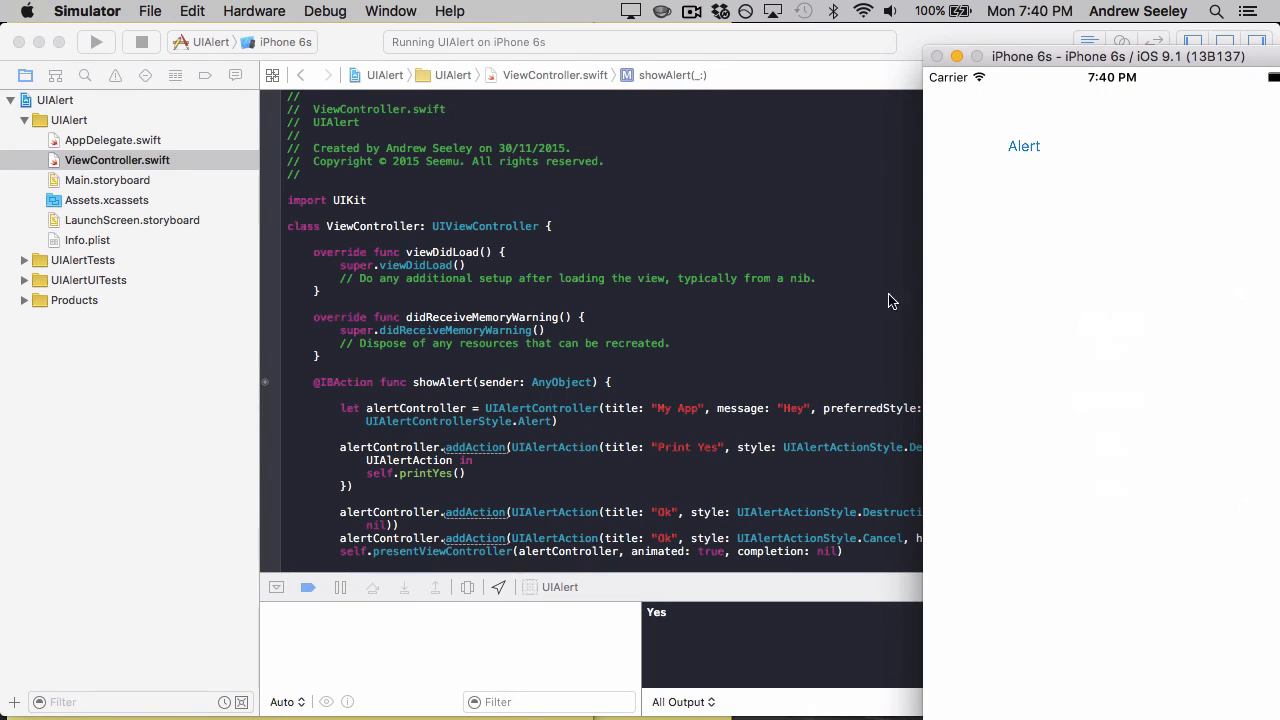
mouse_move(697, 656)
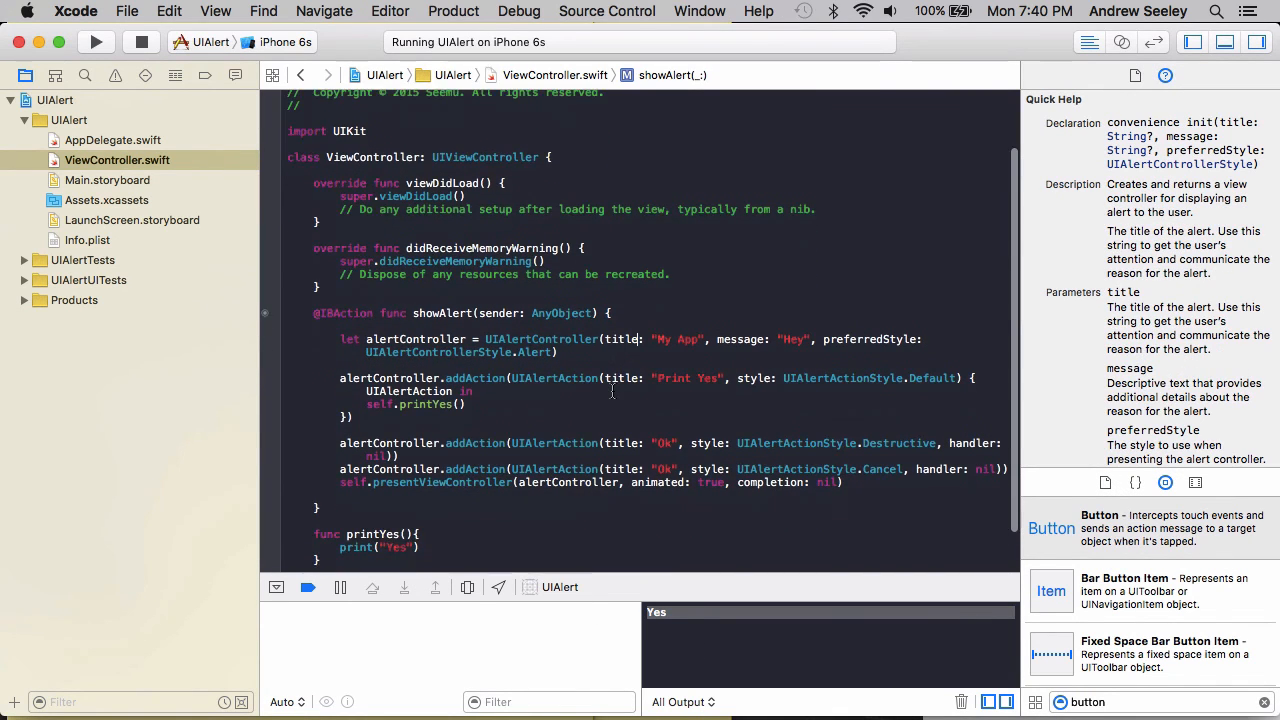
Step: Return to the alert code in ViewController.swift with "Yes" still in the console
type("s")
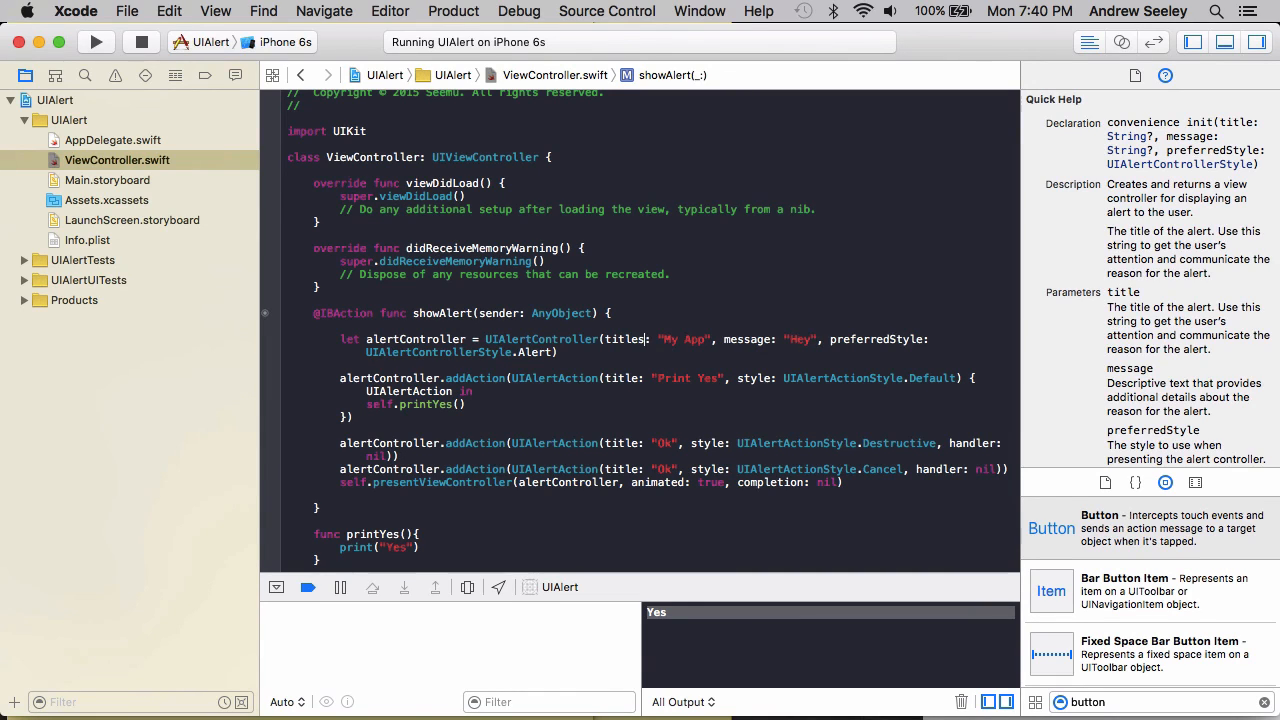